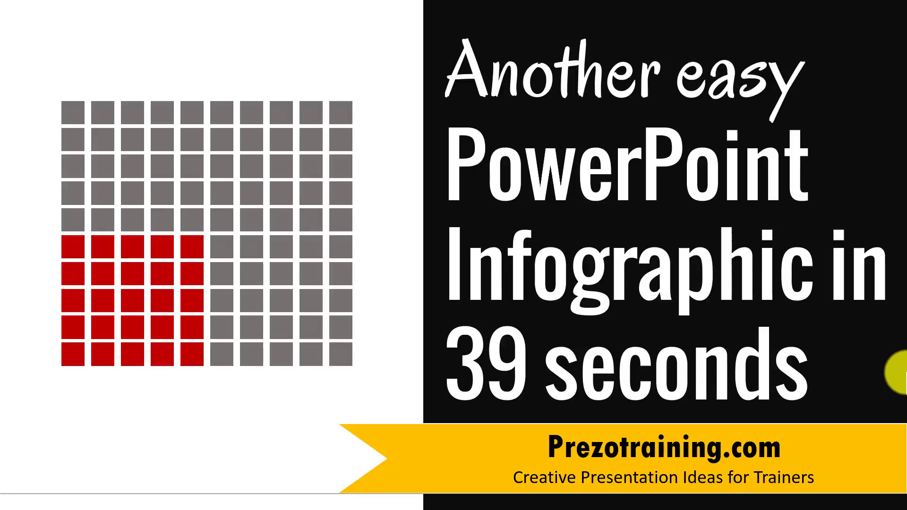
mouse_move(688, 269)
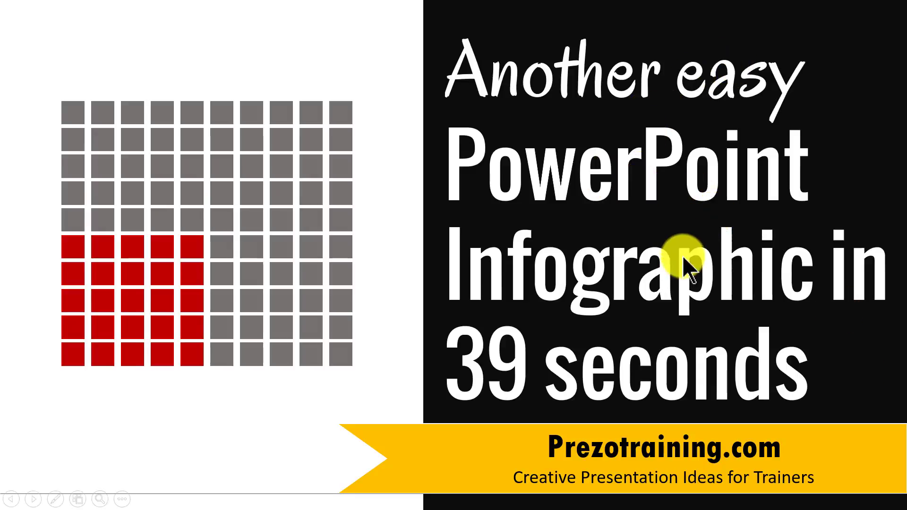
mouse_move(720, 364)
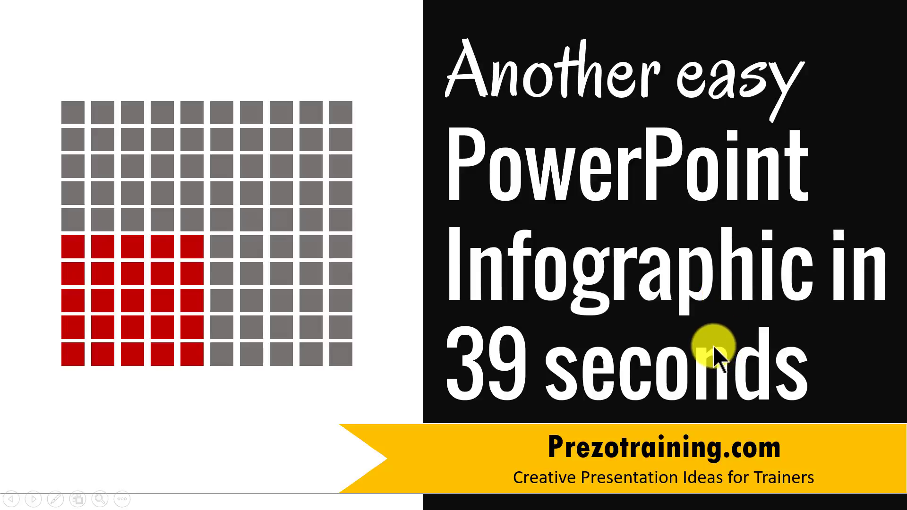
mouse_move(804, 459)
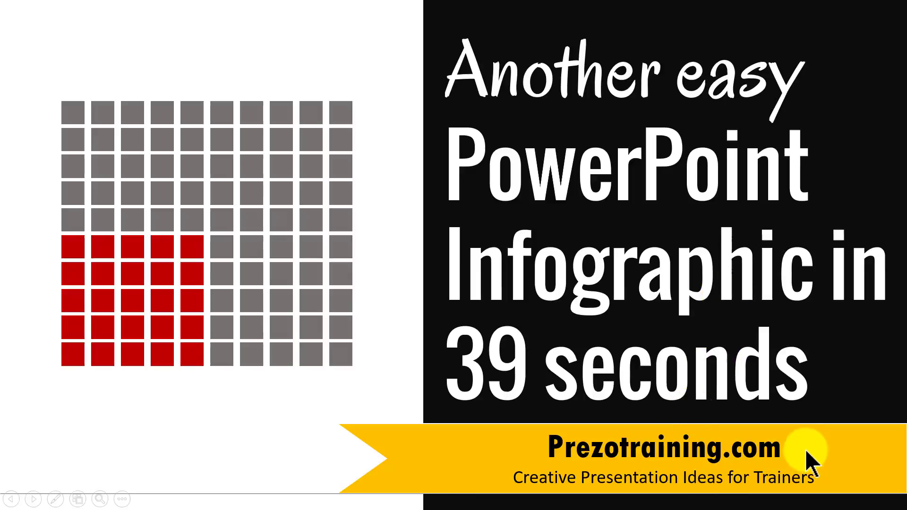
mouse_move(633, 494)
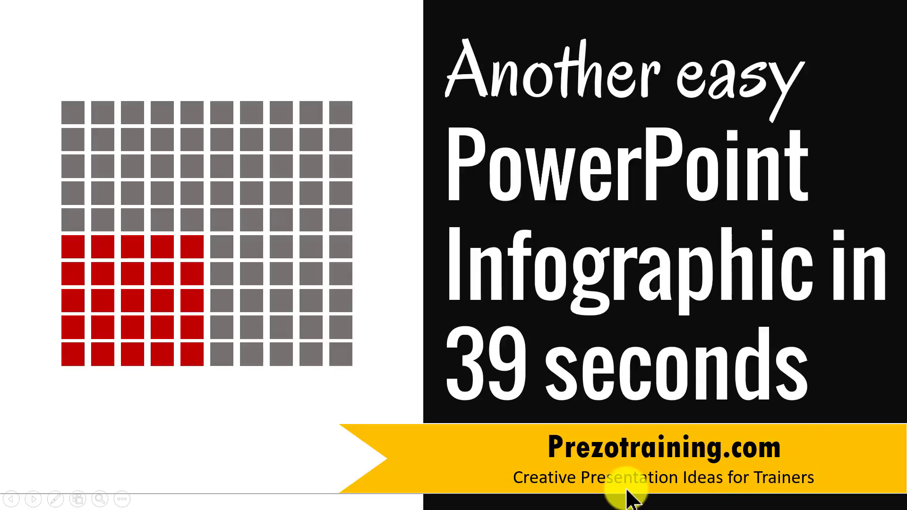
mouse_move(301, 205)
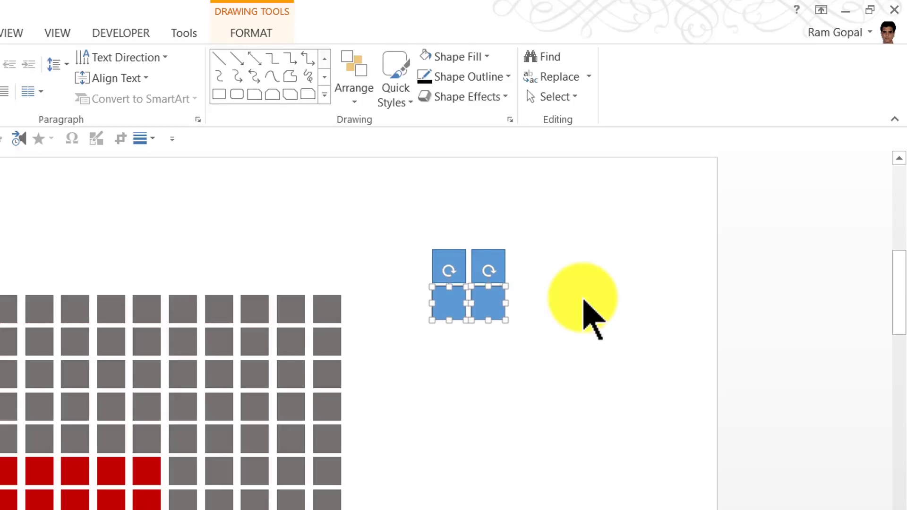
Step: Deselect the square block, then select its bottom-left blue square to fill it orange
click(536, 347)
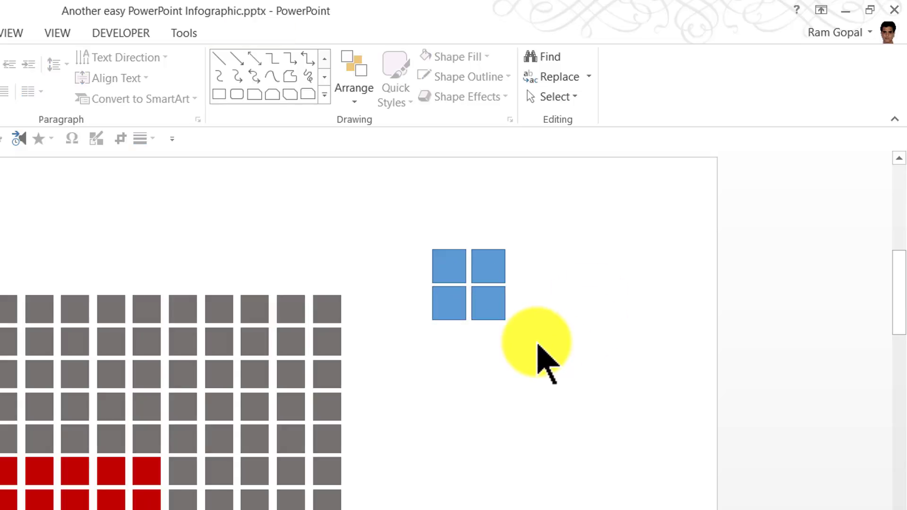
mouse_move(506, 350)
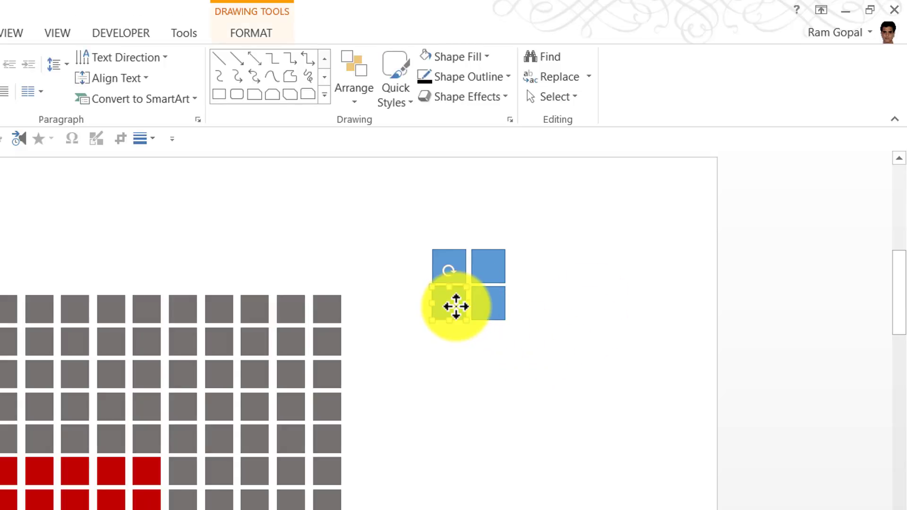
click(456, 56)
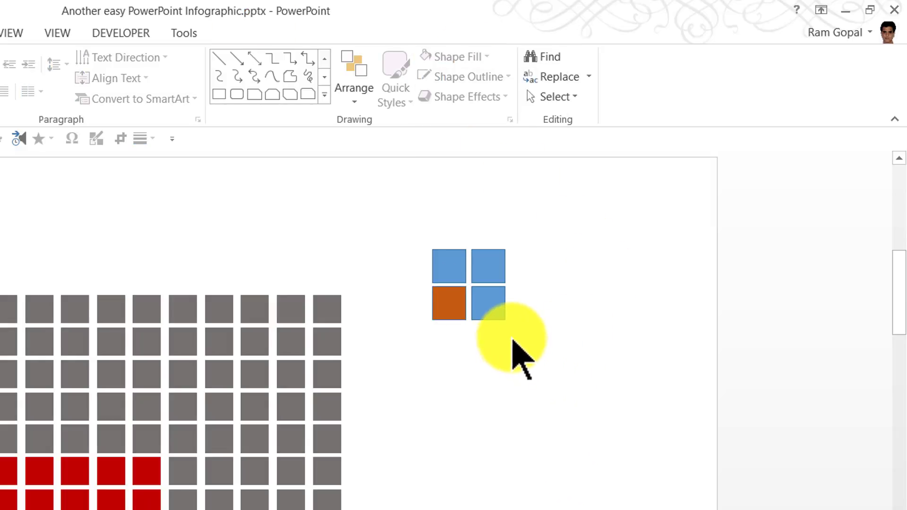
mouse_move(417, 295)
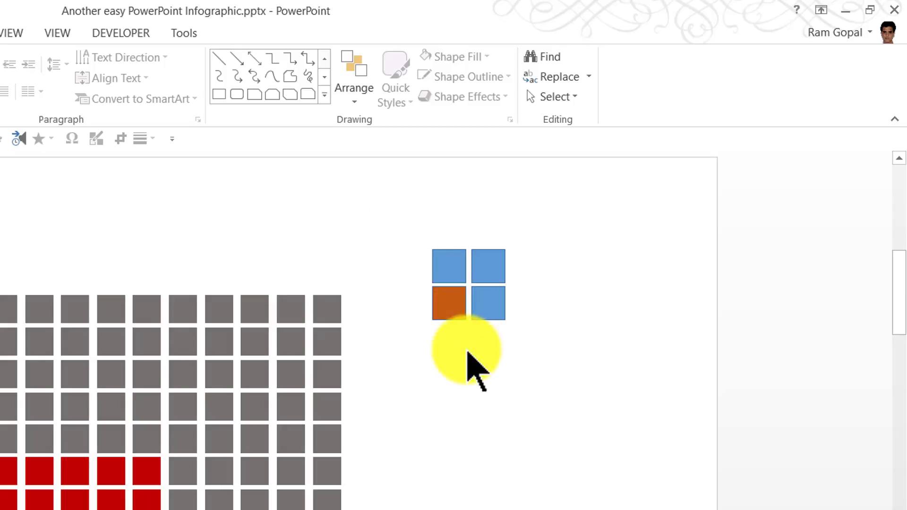
mouse_move(532, 301)
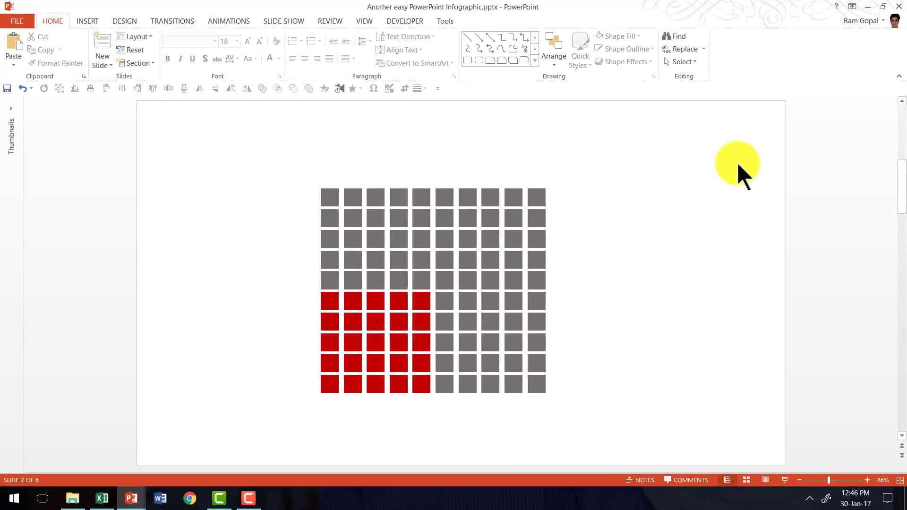
mouse_move(467, 402)
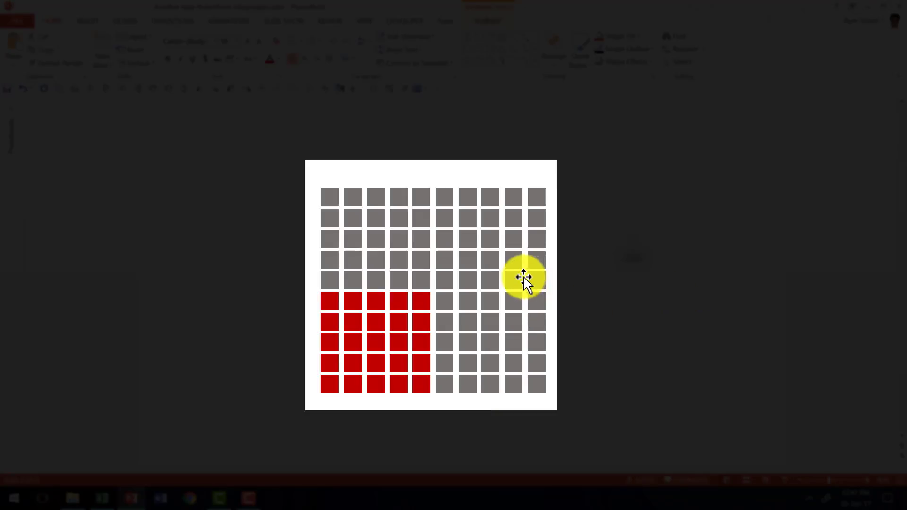
mouse_move(486, 334)
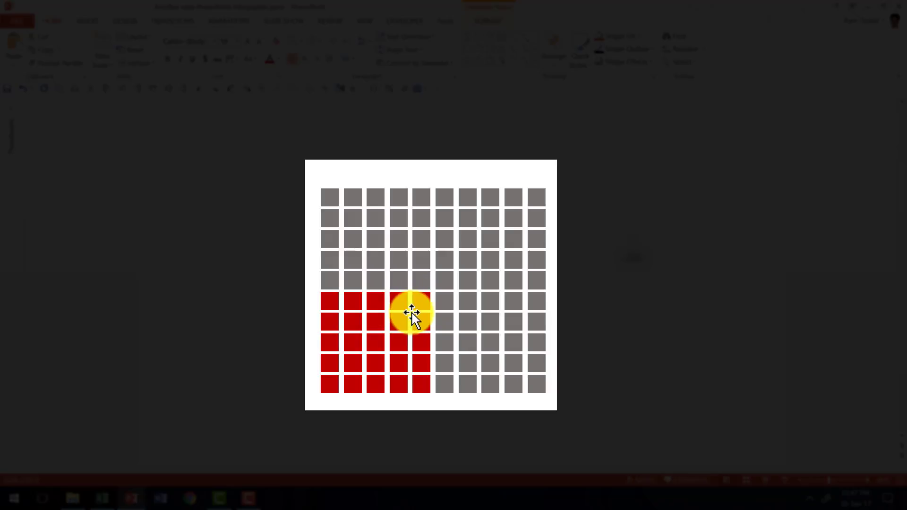
mouse_move(541, 324)
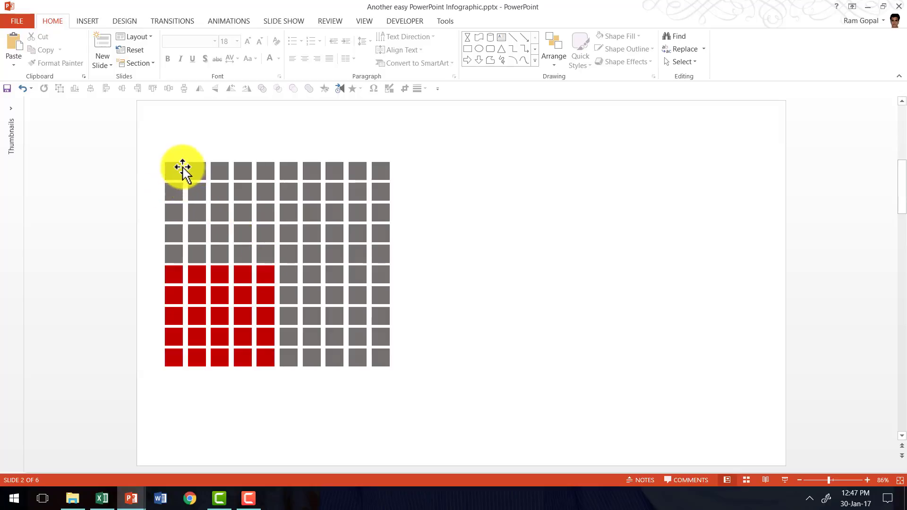
mouse_move(410, 364)
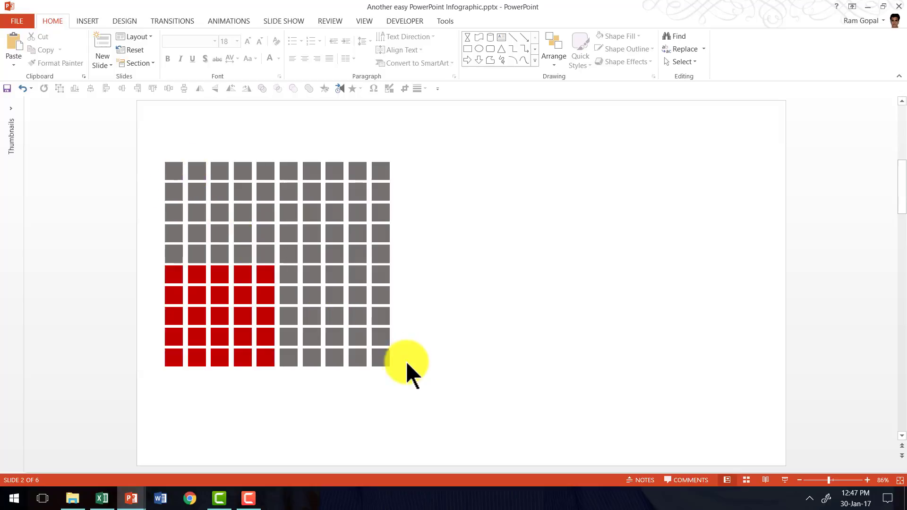
mouse_move(604, 11)
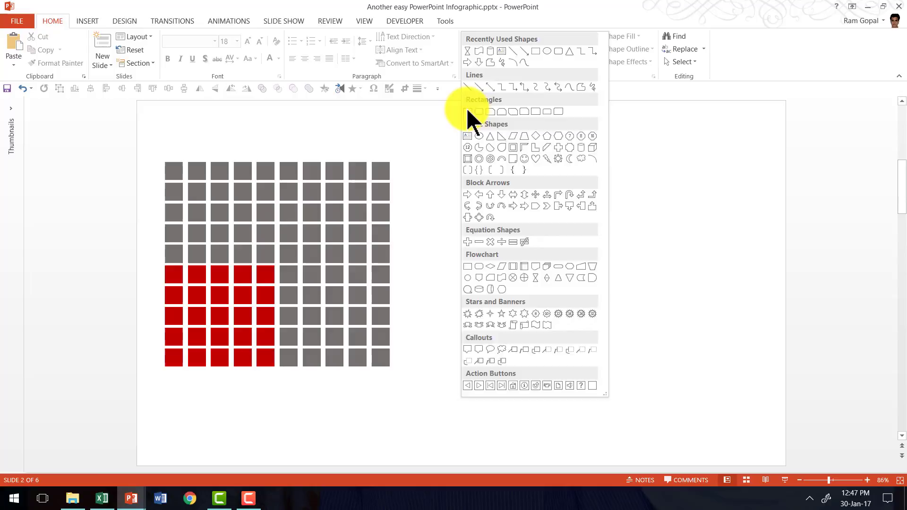
Step: Draw a small blue square and copy it across into a row of ten
click(467, 111)
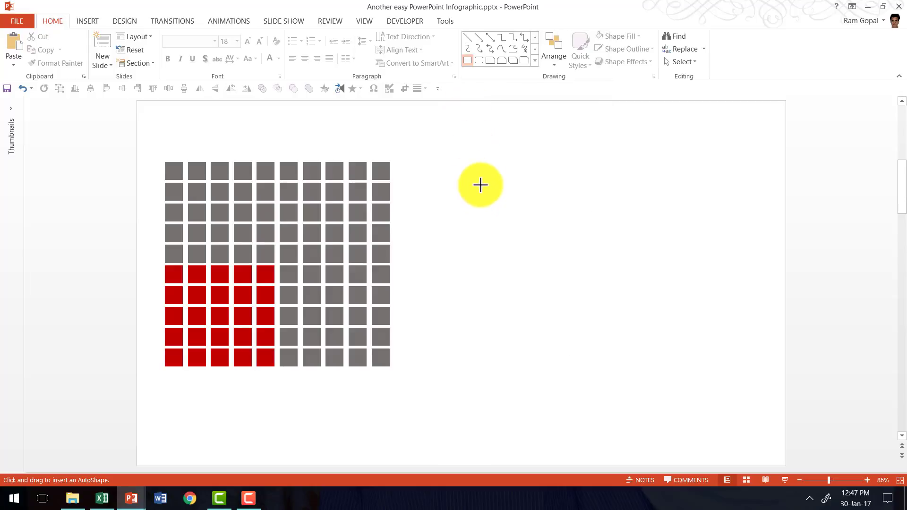
mouse_move(496, 183)
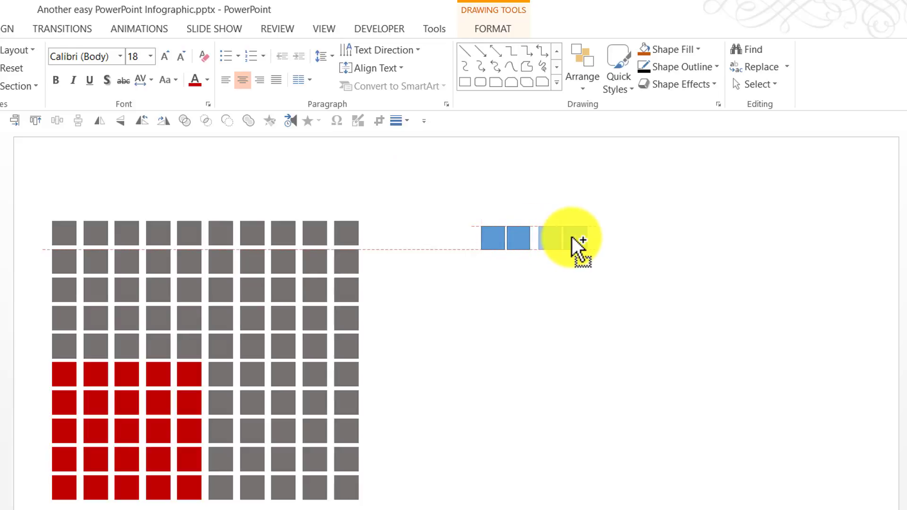
click(561, 237)
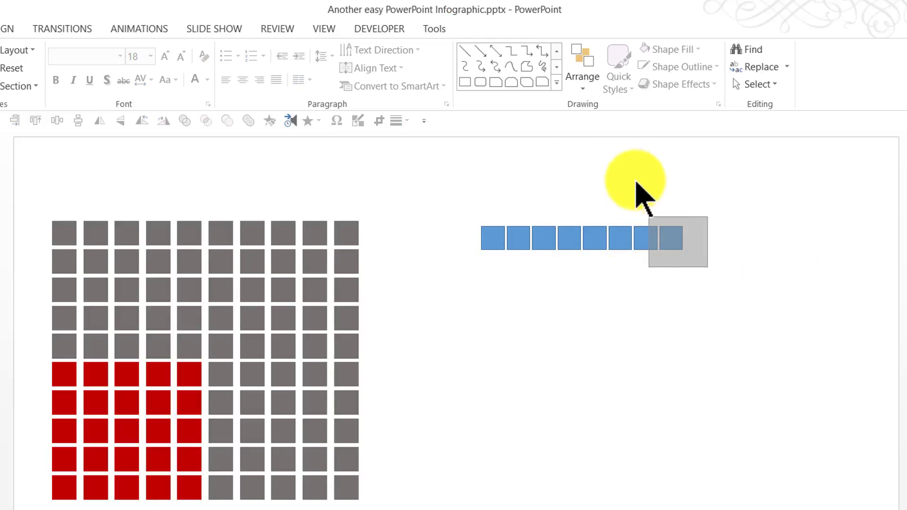
click(676, 238)
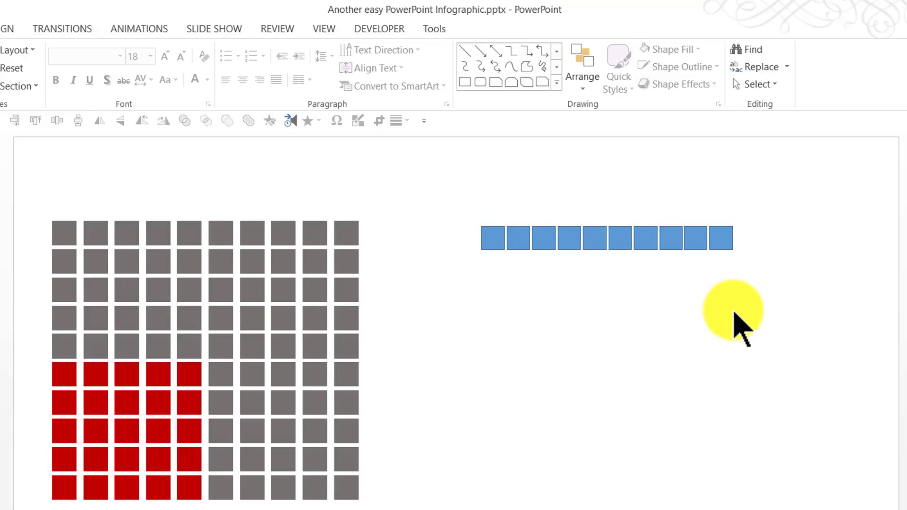
Step: Fill the ten-square row dark grey, then reselect the row for grouping
click(606, 237)
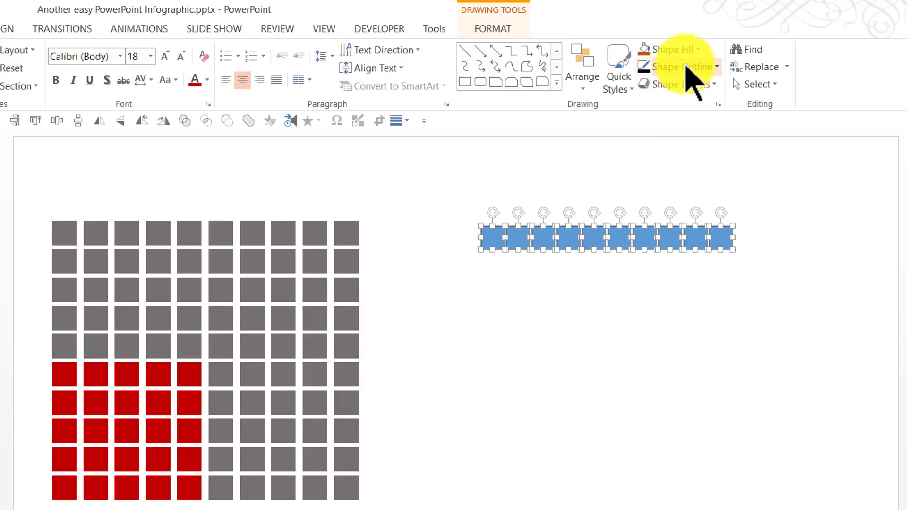
mouse_move(691, 205)
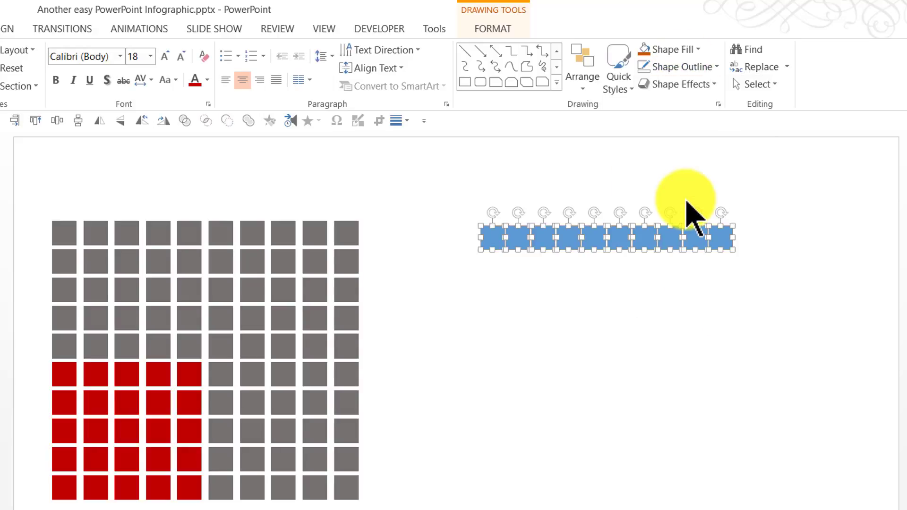
click(670, 49)
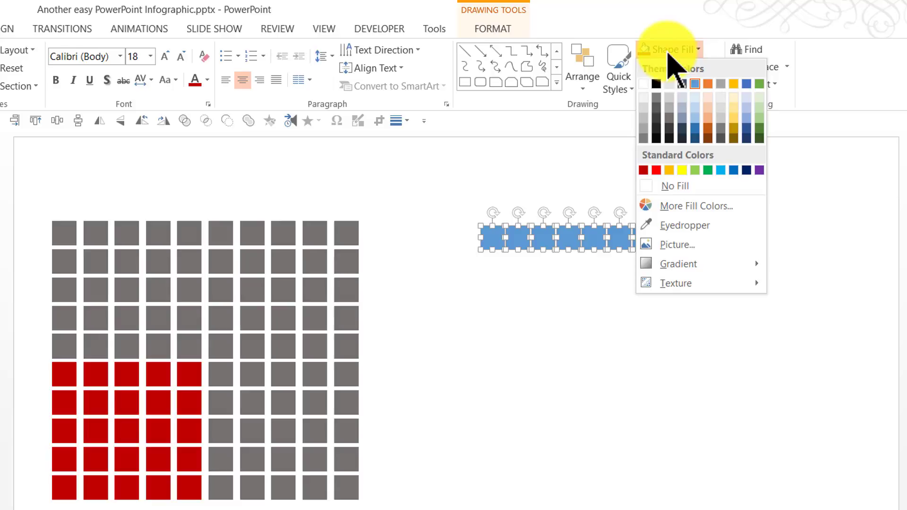
click(654, 93)
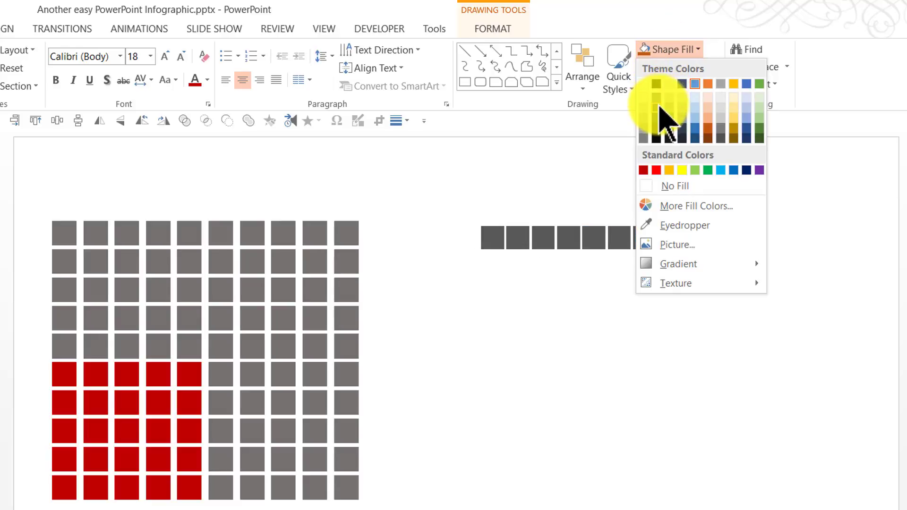
click(773, 293)
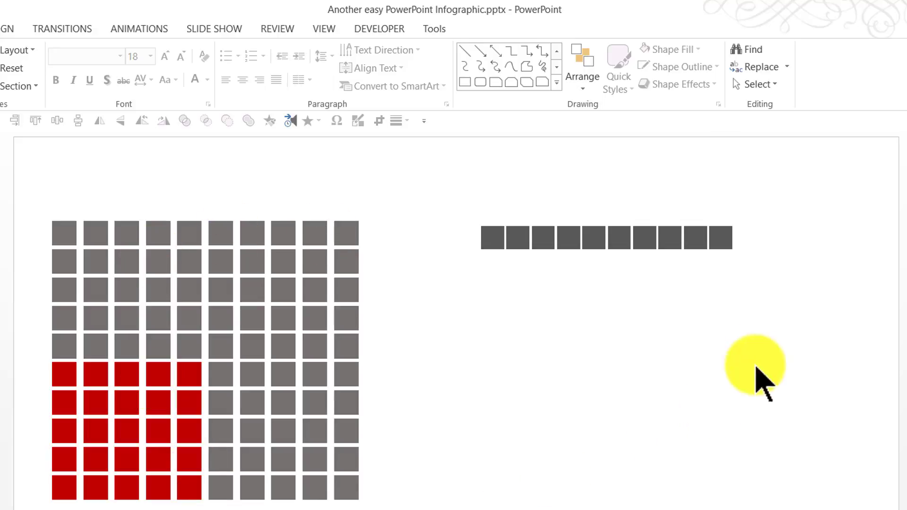
click(605, 237)
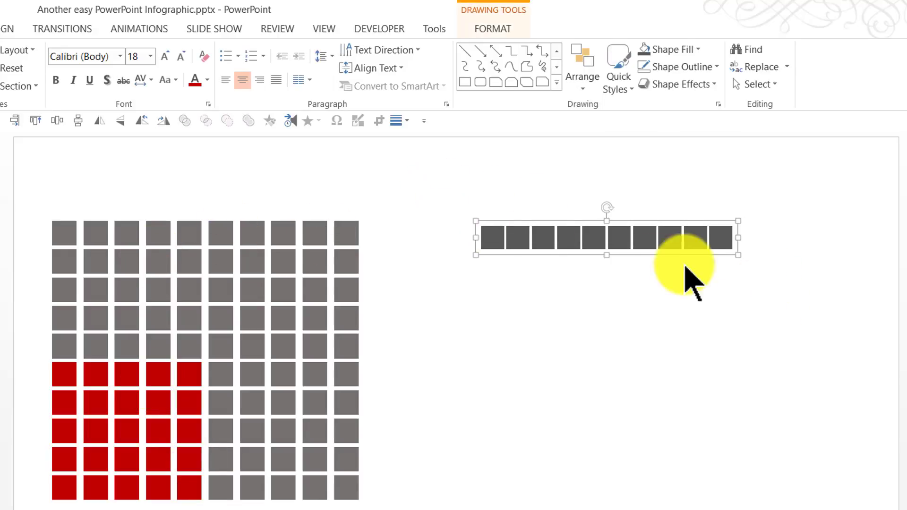
mouse_move(670, 352)
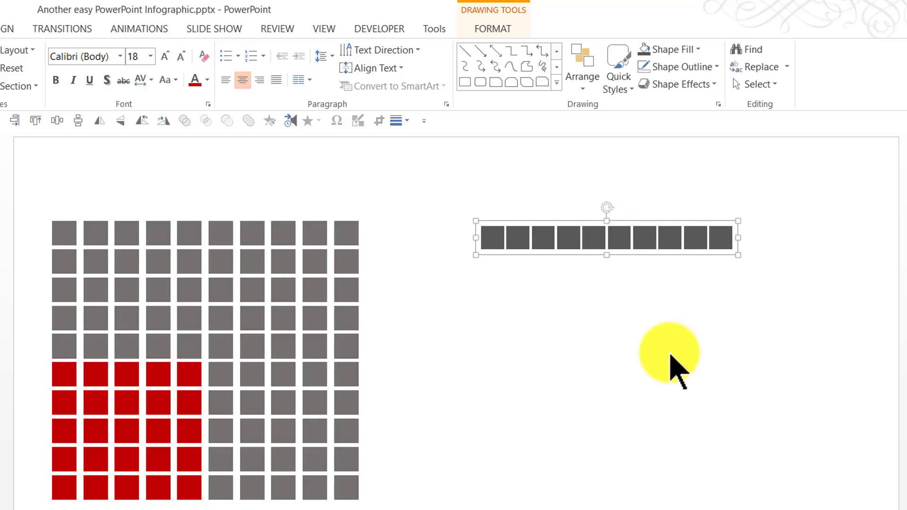
mouse_move(498, 335)
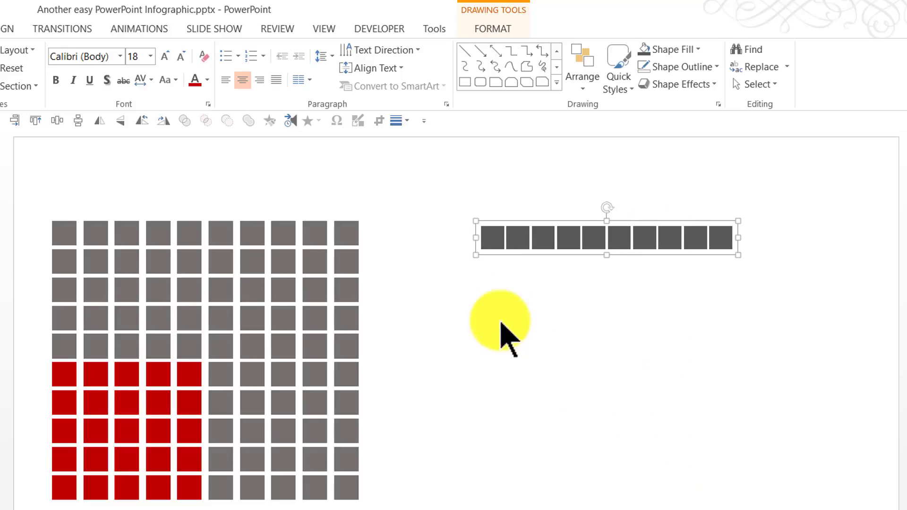
mouse_move(781, 301)
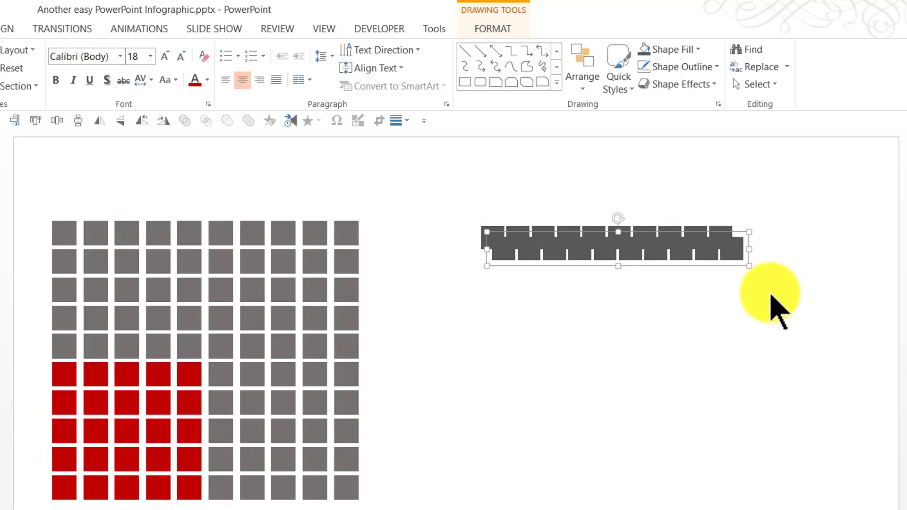
mouse_move(821, 225)
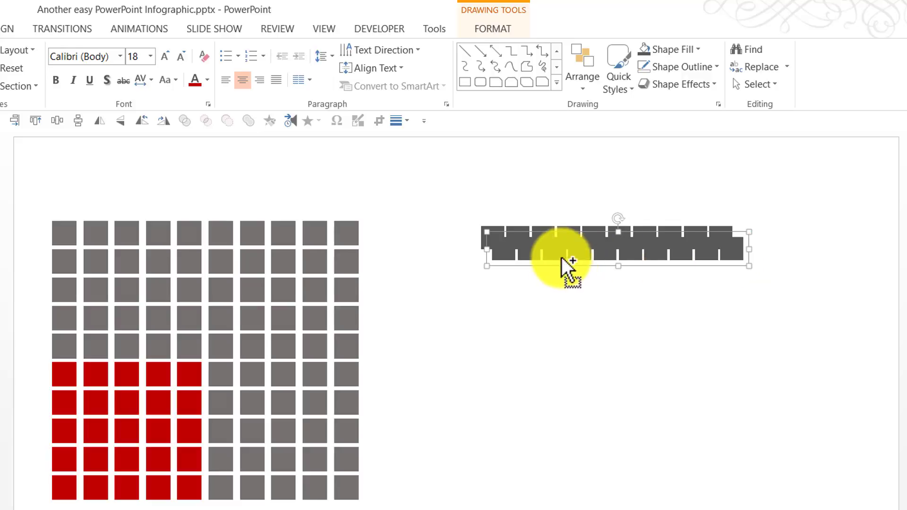
mouse_move(879, 237)
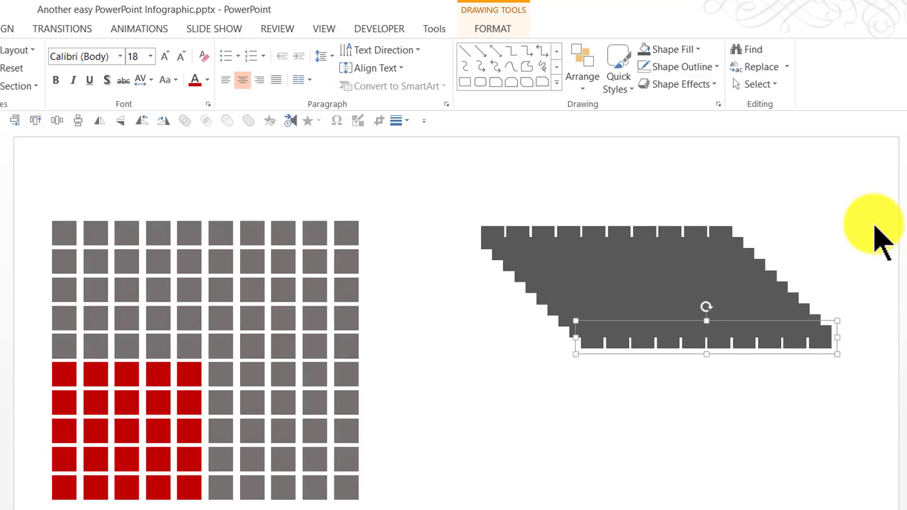
mouse_move(489, 230)
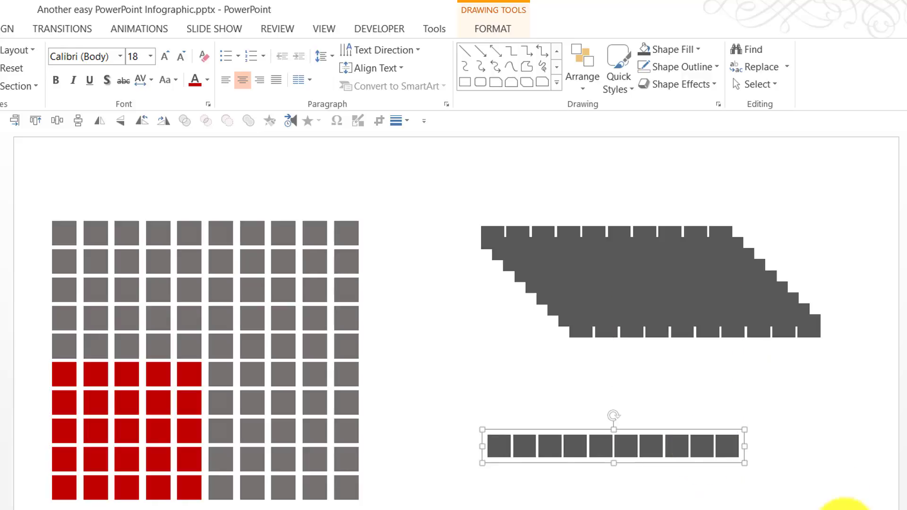
mouse_move(633, 443)
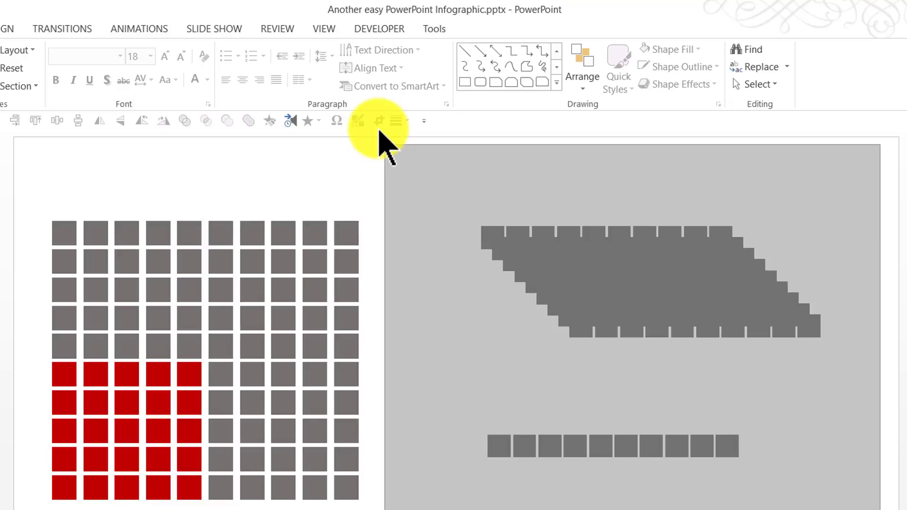
Step: Align the stacked rows into straight centred columns forming a ten-by-ten grid
click(582, 67)
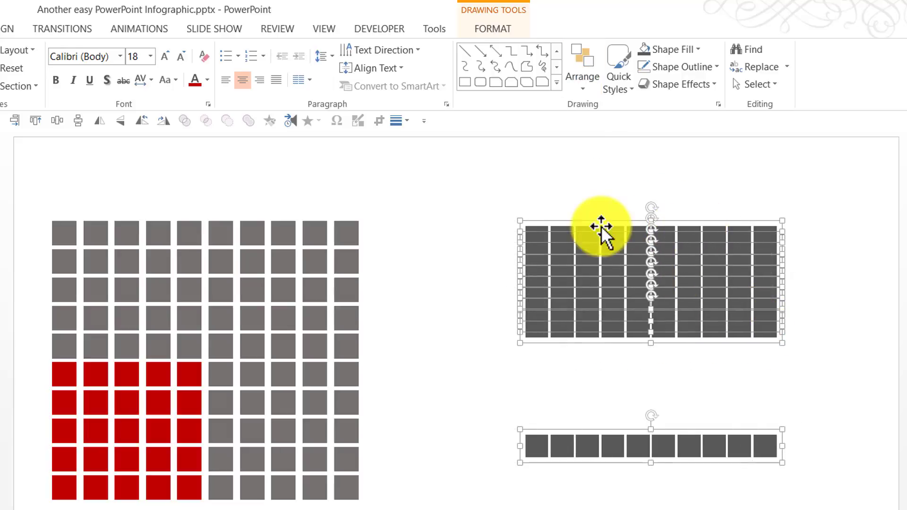
mouse_move(628, 246)
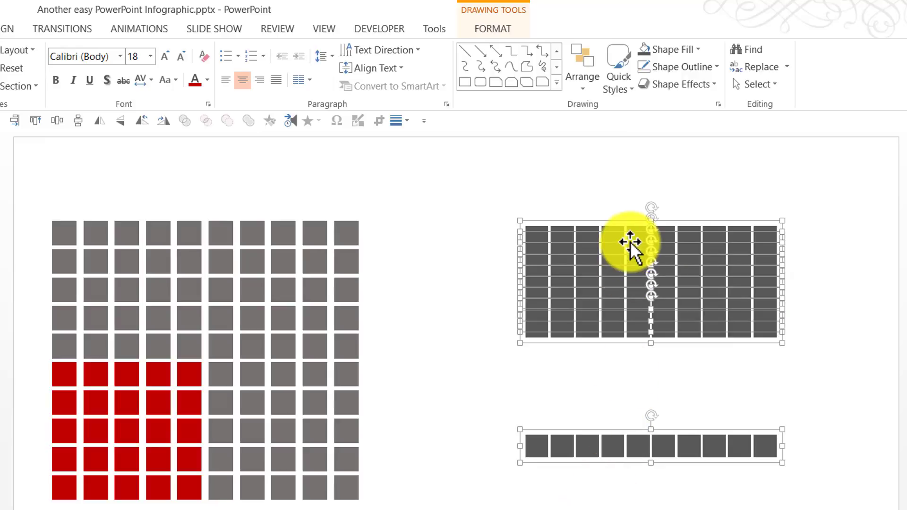
click(582, 66)
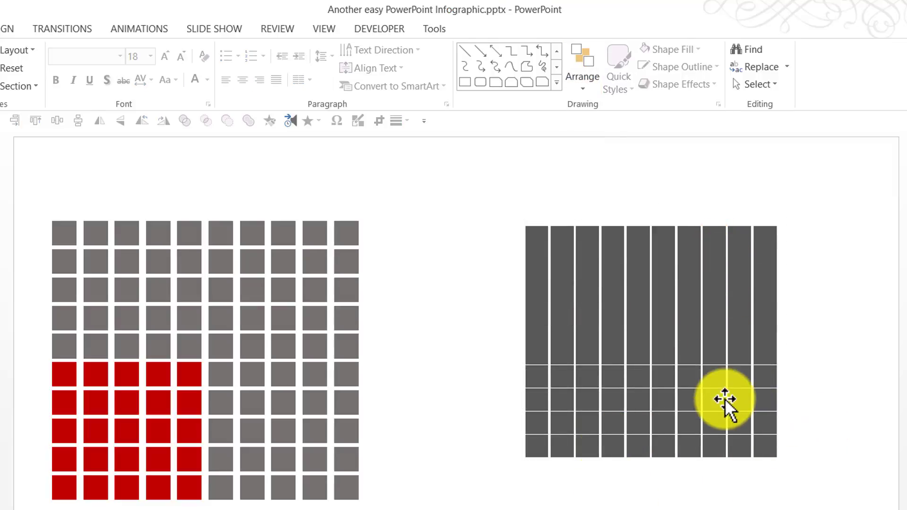
mouse_move(604, 294)
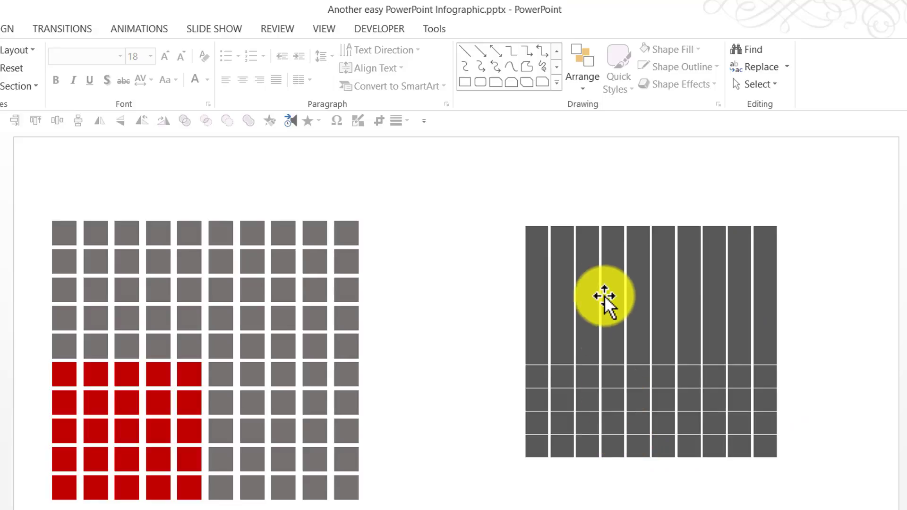
mouse_move(636, 326)
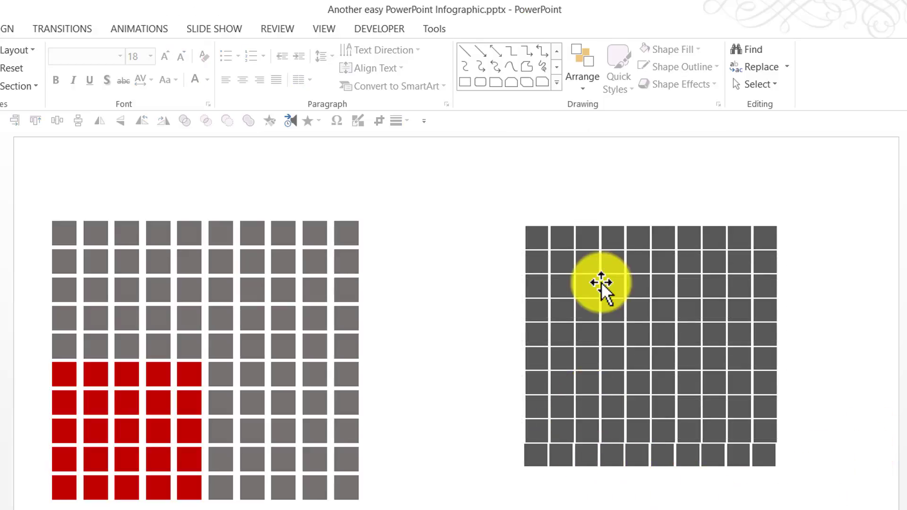
click(601, 283)
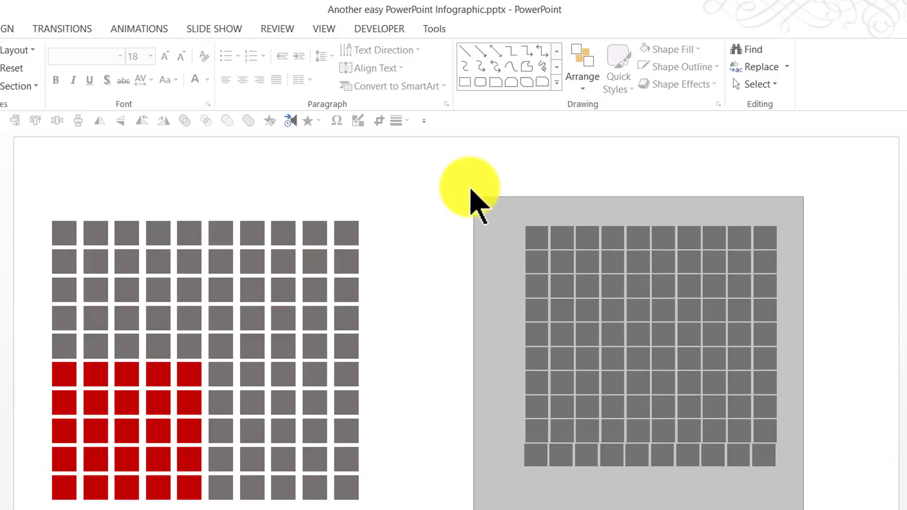
click(581, 67)
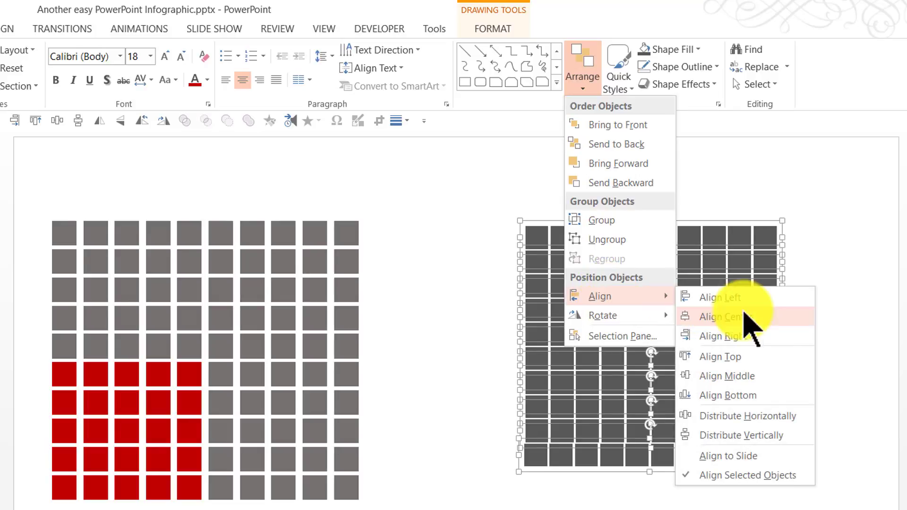
click(721, 317)
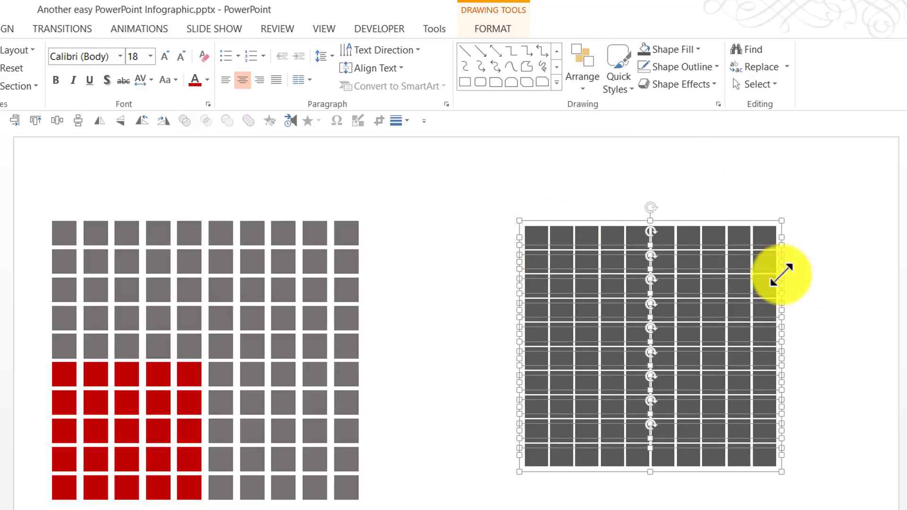
click(801, 266)
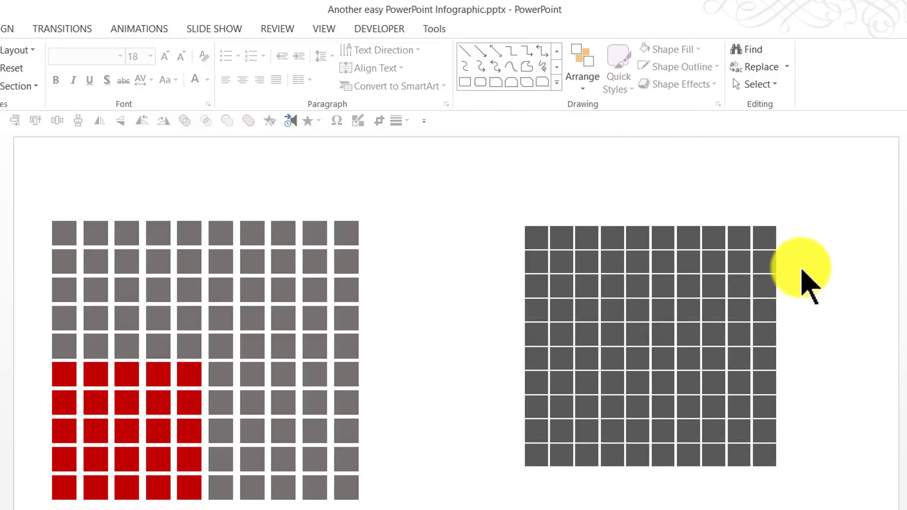
mouse_move(827, 500)
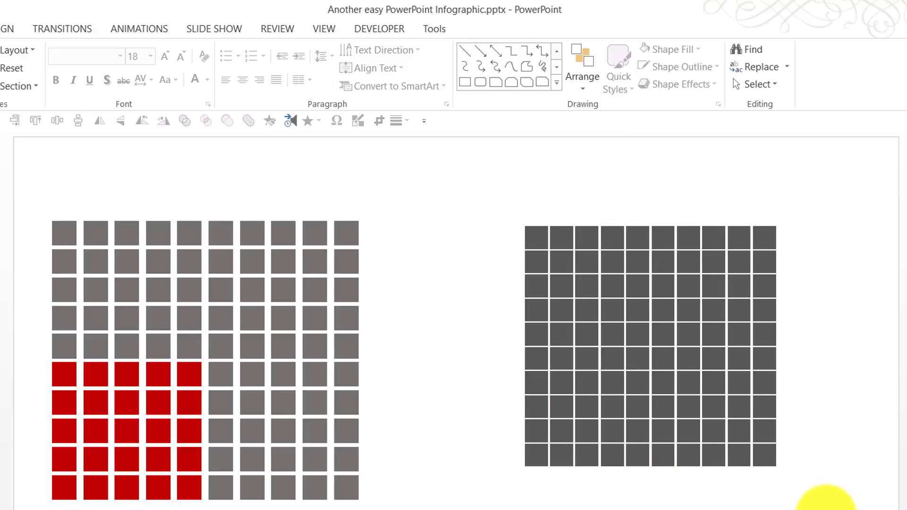
Step: Select the grid rows and bring up the right-click menu to ungroup them
click(590, 240)
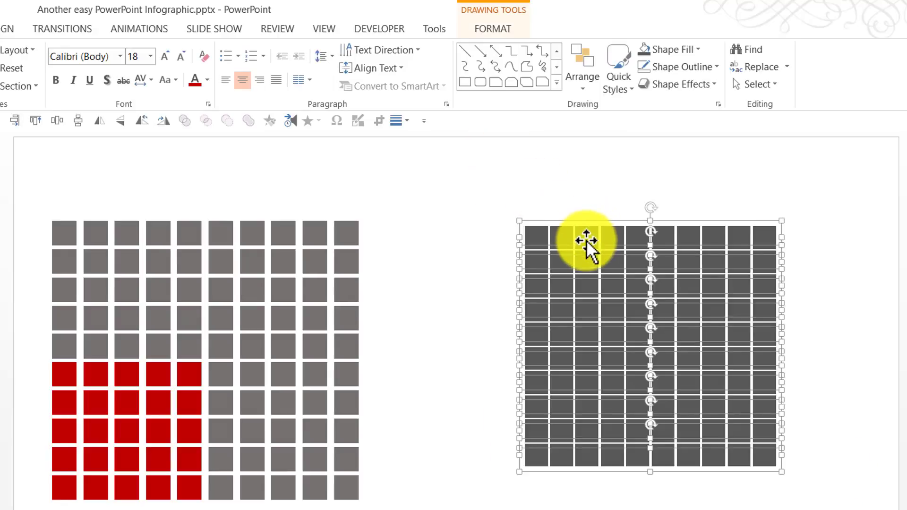
right_click(587, 240)
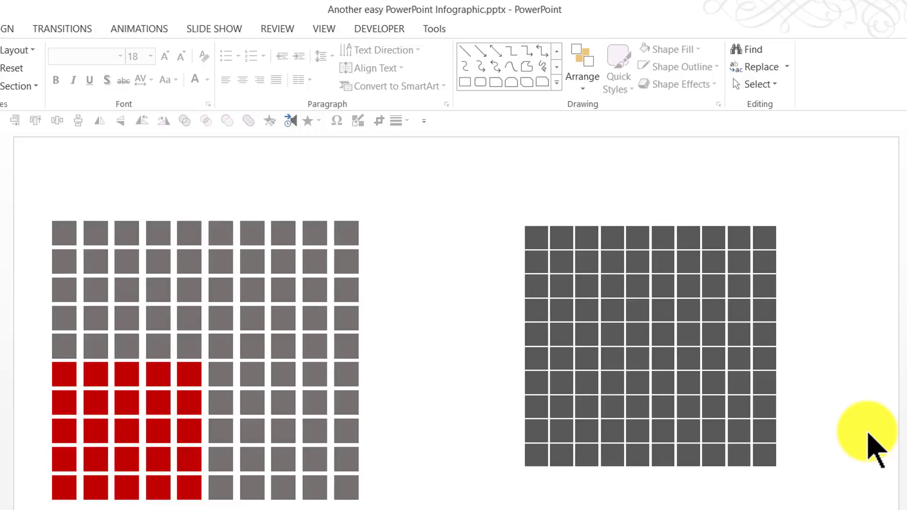
mouse_move(798, 491)
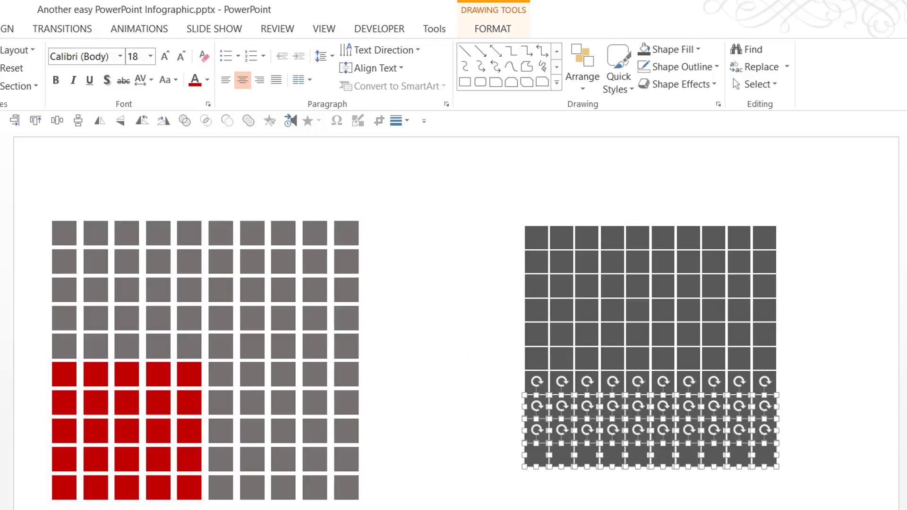
Step: Fill the grid's bottom three rows red, then recolour five right-hand red squares
click(671, 49)
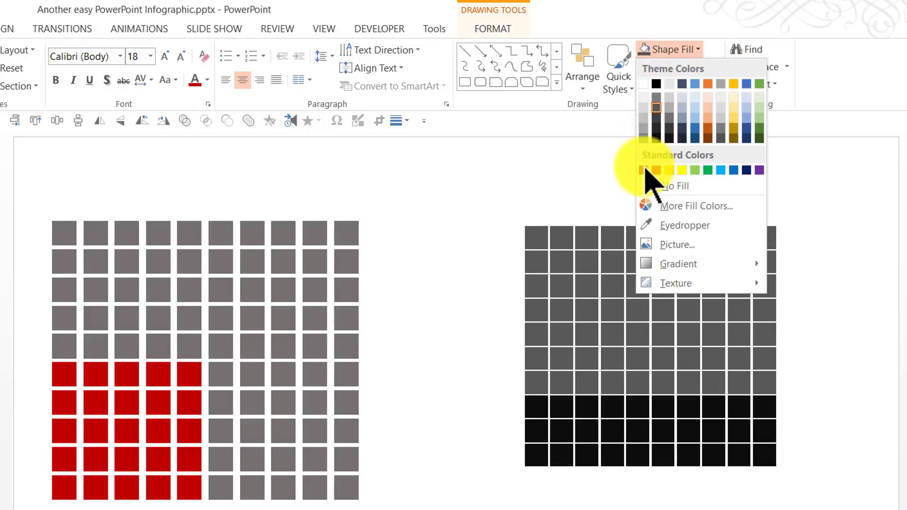
click(650, 170)
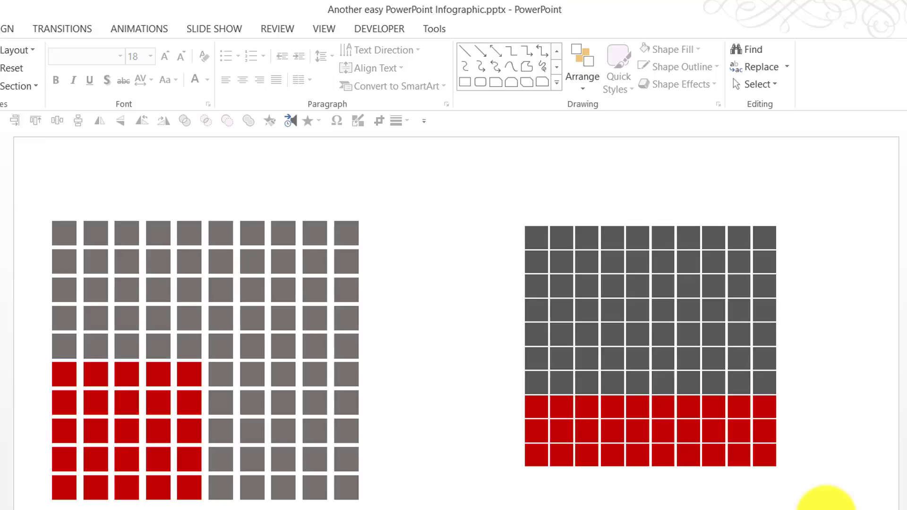
mouse_move(787, 422)
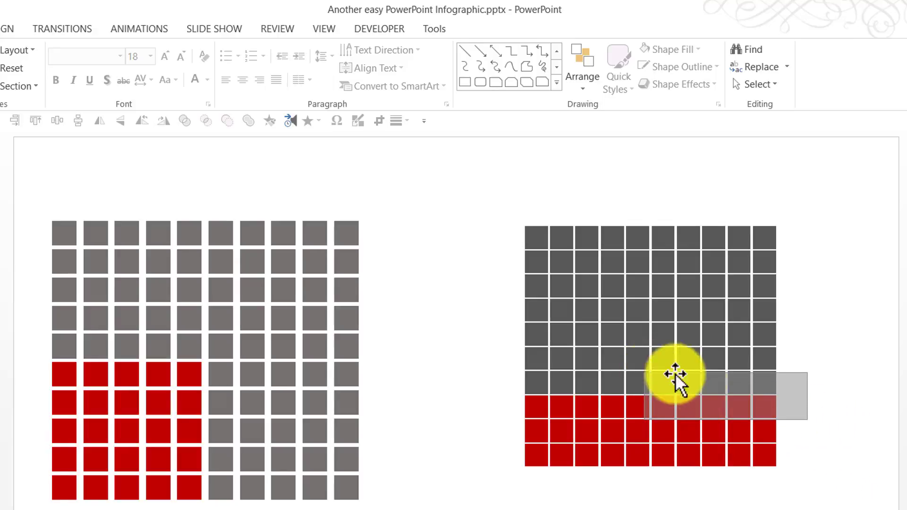
click(671, 49)
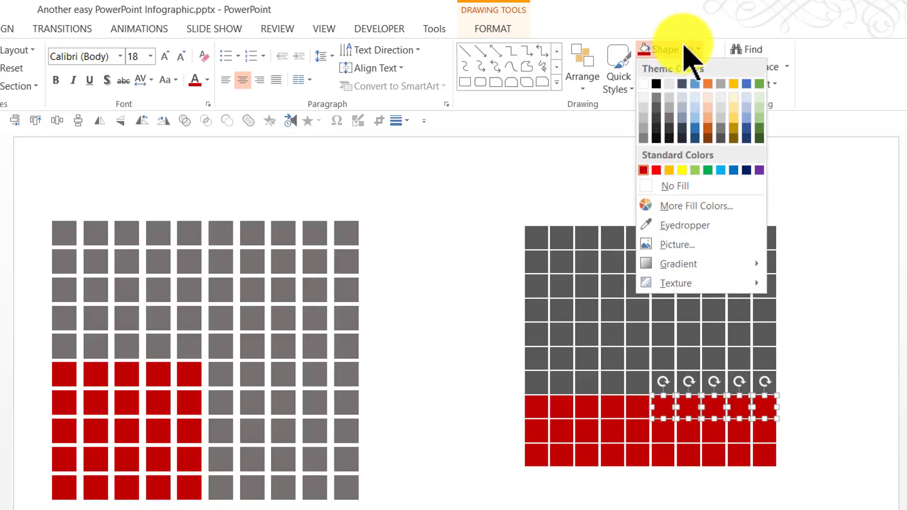
mouse_move(685, 225)
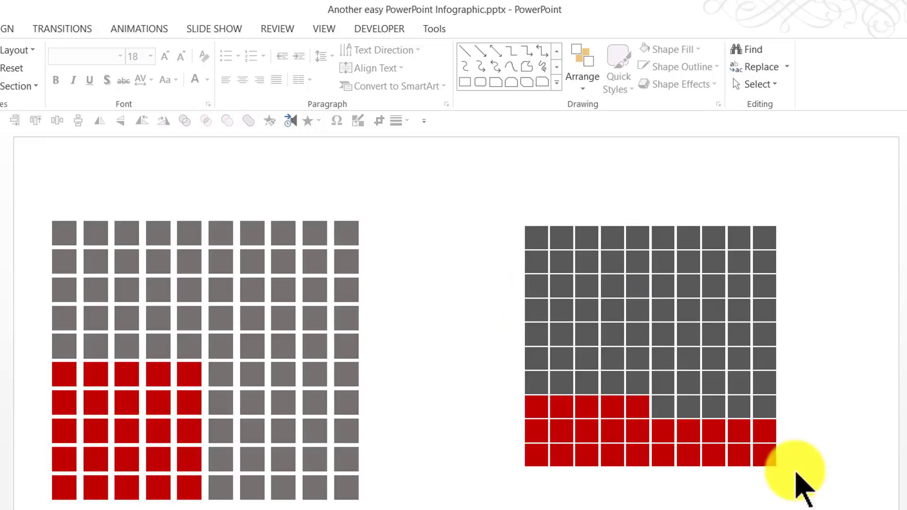
mouse_move(830, 379)
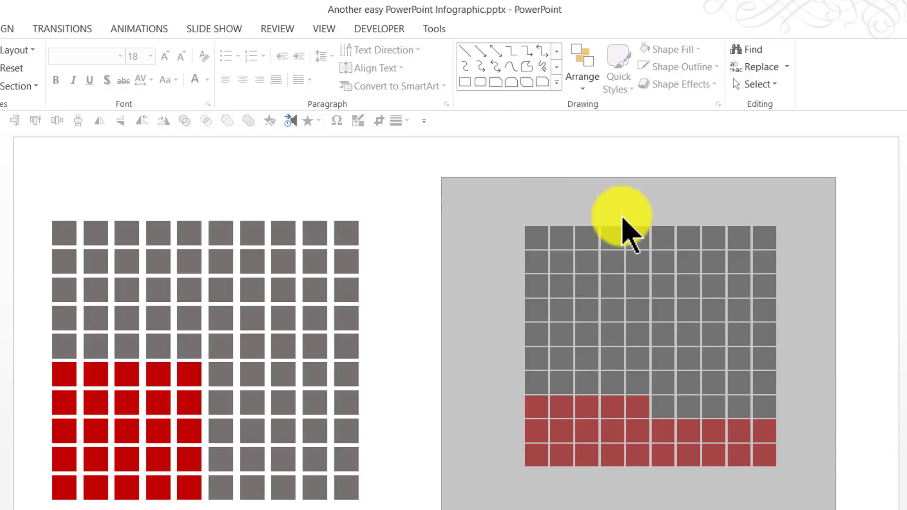
click(630, 232)
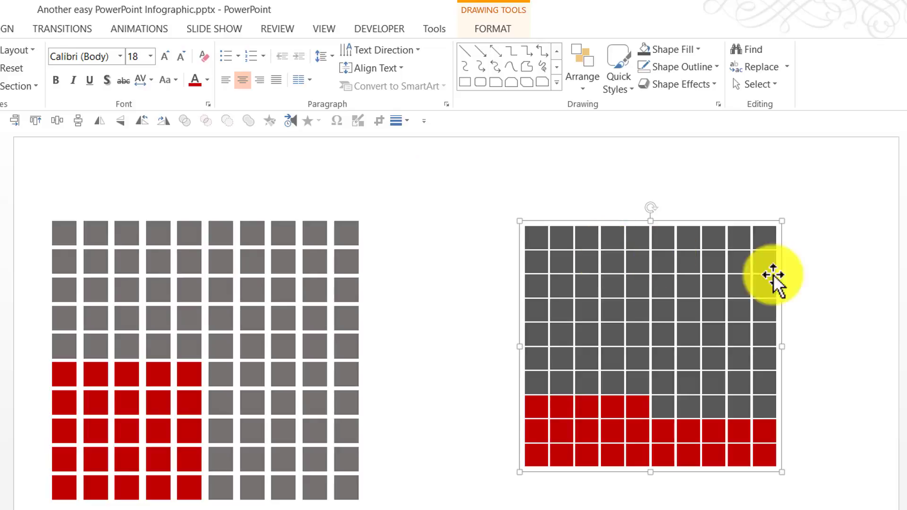
mouse_move(651, 277)
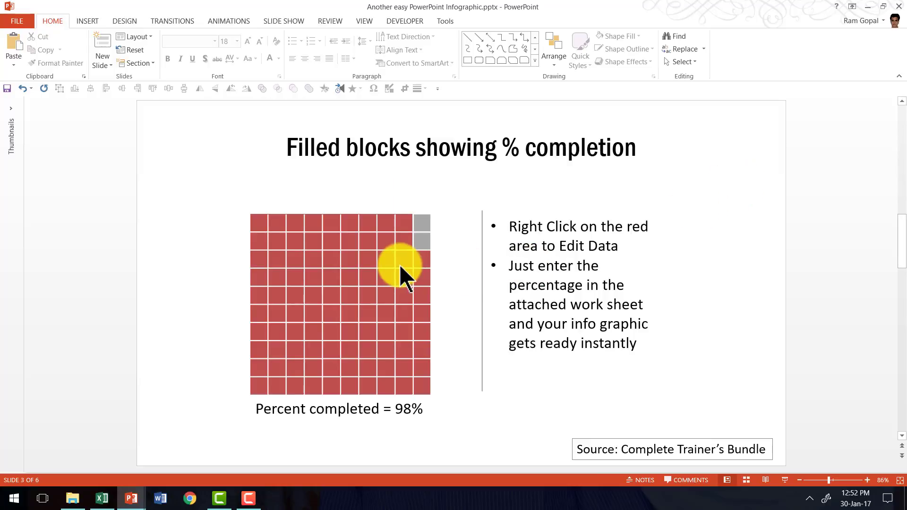
mouse_move(356, 321)
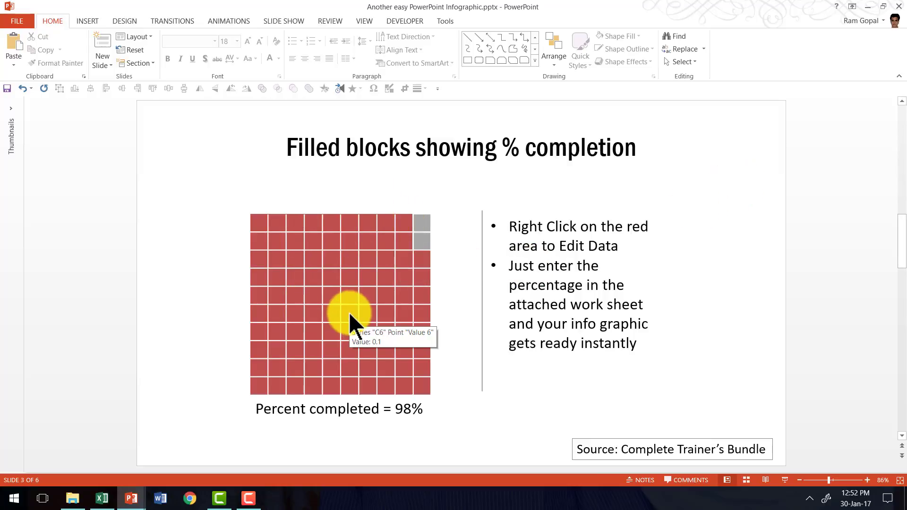
mouse_move(506, 175)
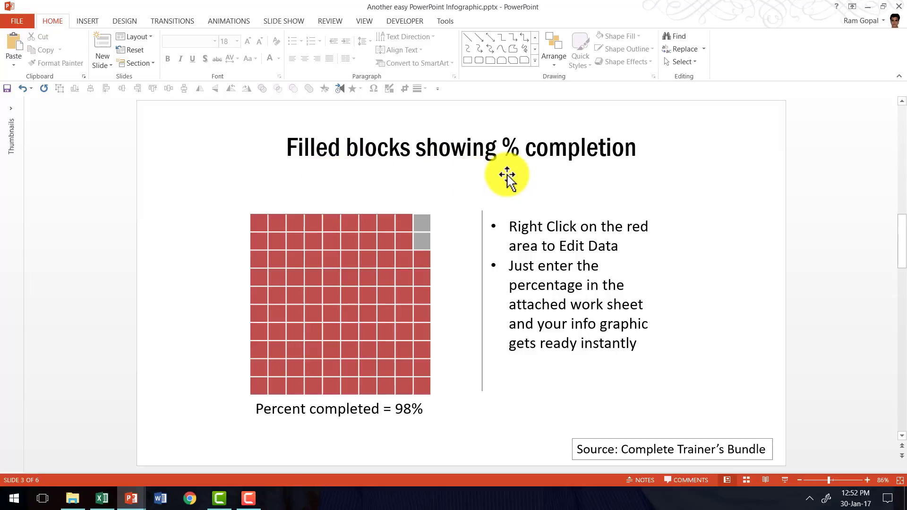
mouse_move(747, 227)
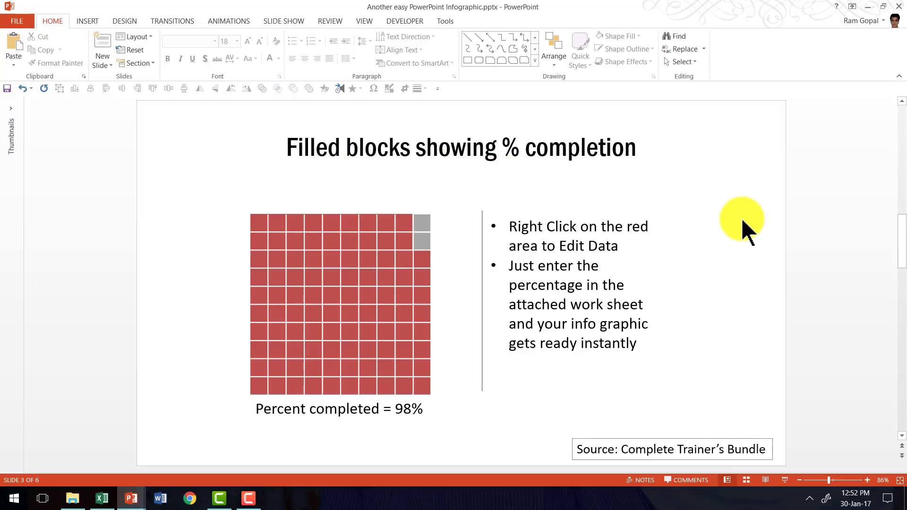
mouse_move(749, 225)
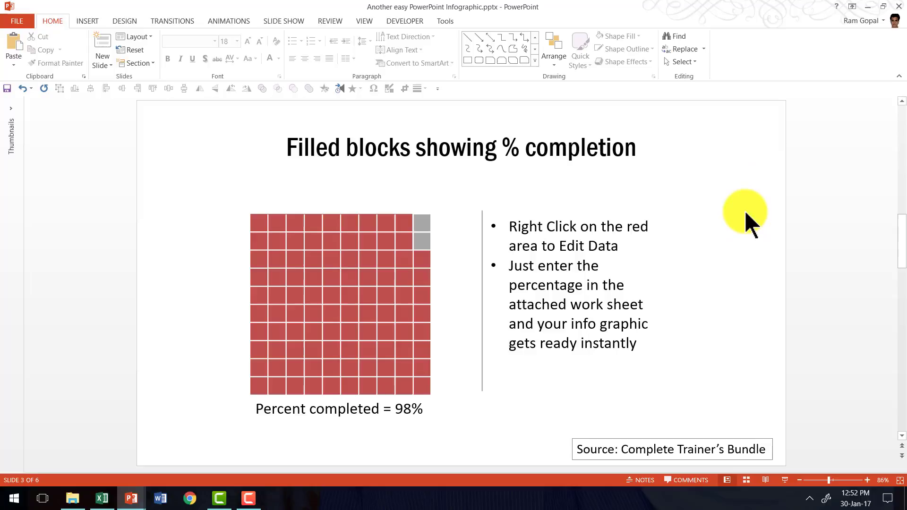
mouse_move(370, 279)
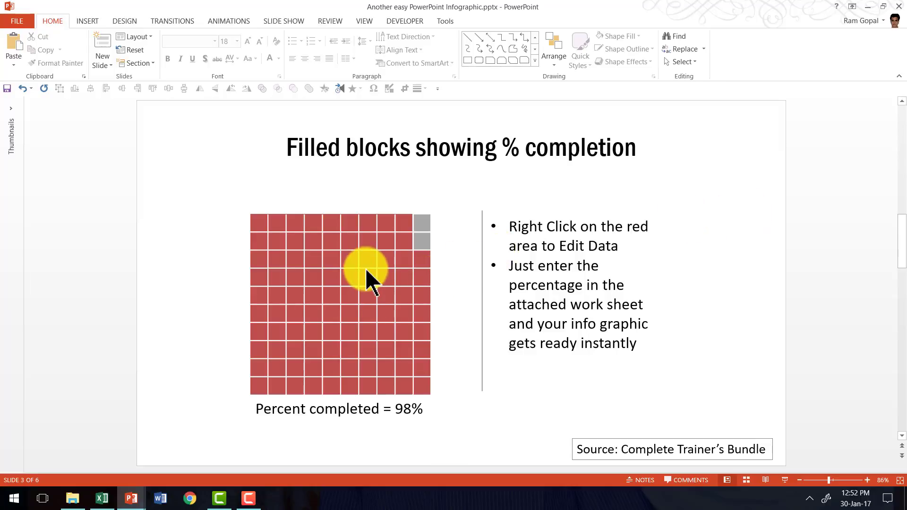
mouse_move(363, 399)
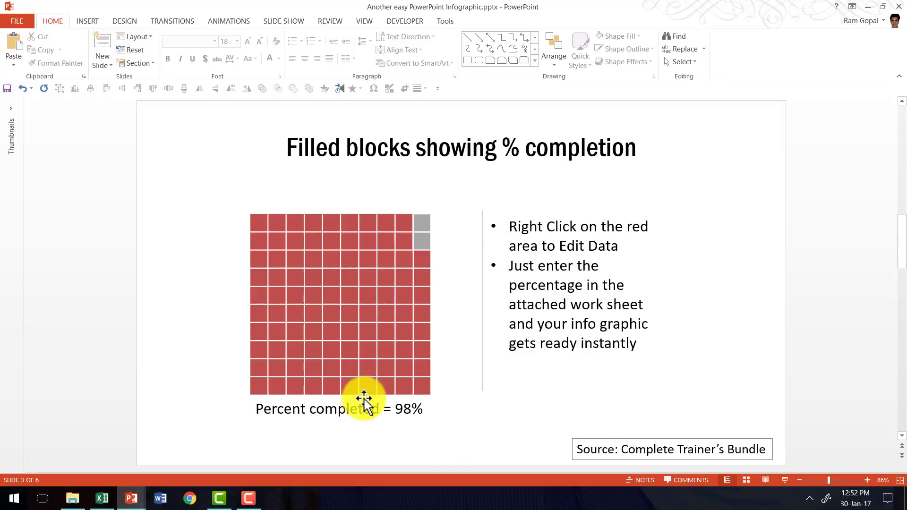
mouse_move(356, 272)
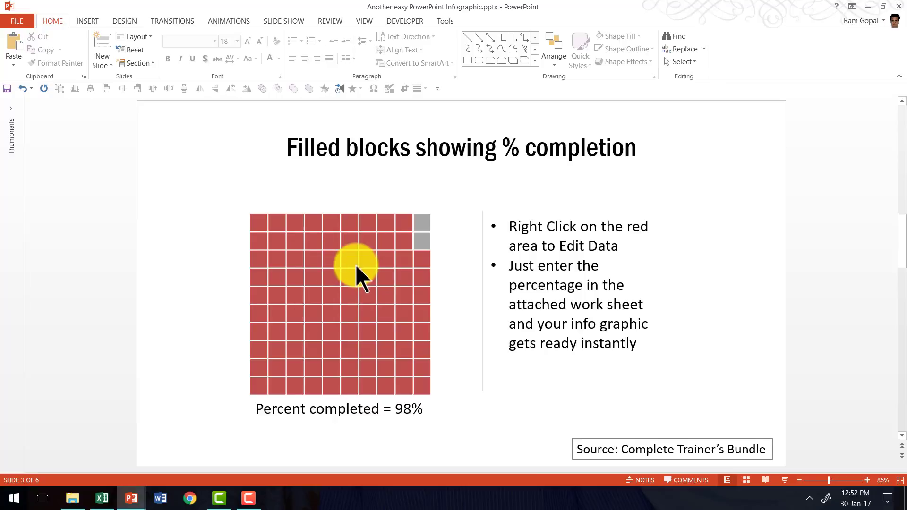
click(340, 273)
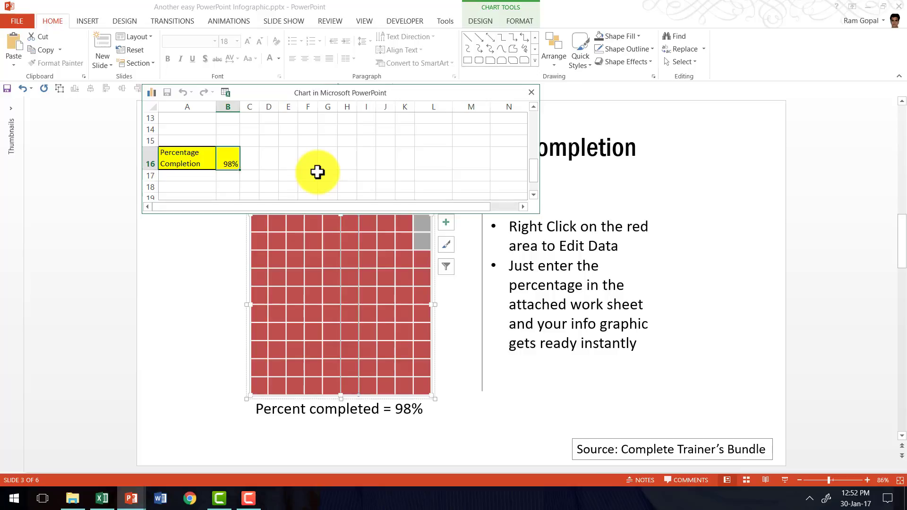
Step: Enter 64 as the chart's completion value, close the worksheet and deselect the chart
text(64%)
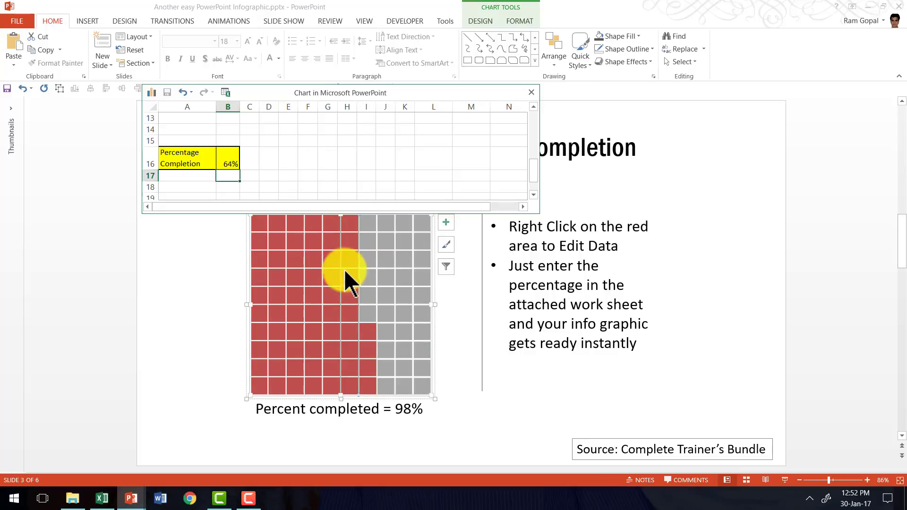
click(529, 92)
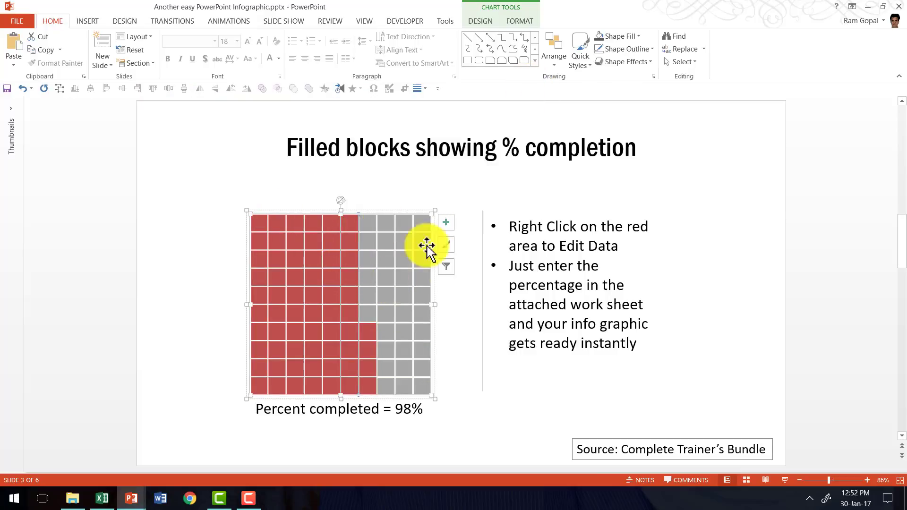
click(364, 356)
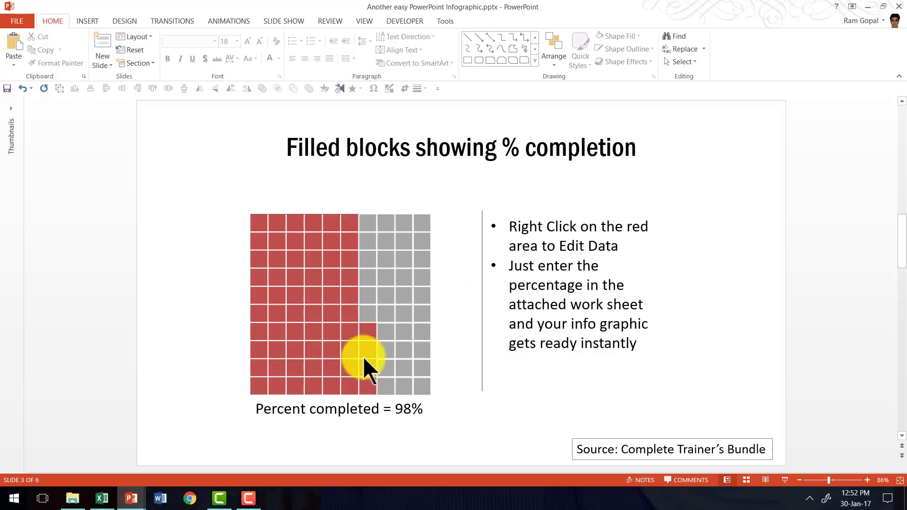
mouse_move(463, 330)
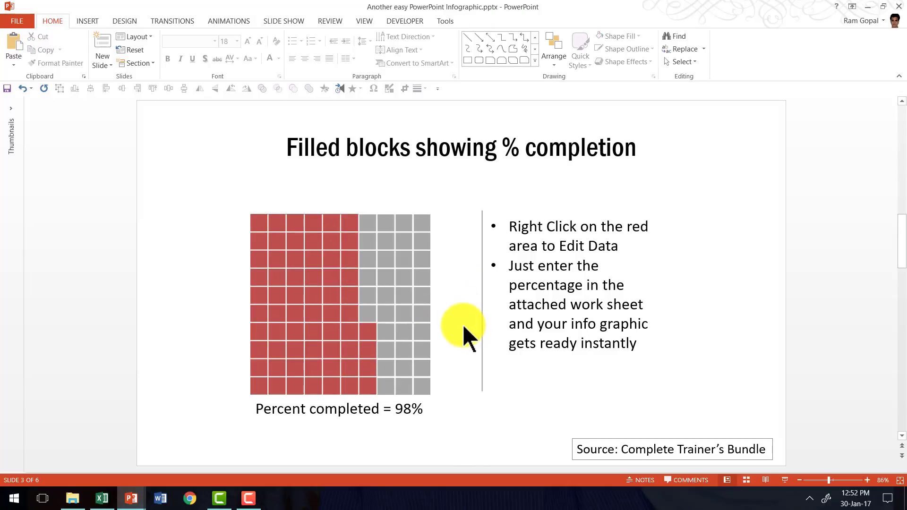
mouse_move(465, 333)
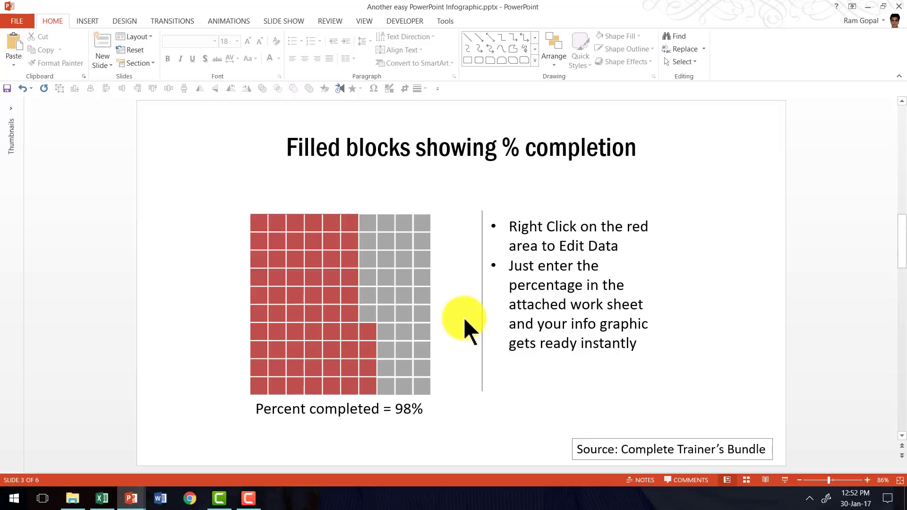
mouse_move(407, 332)
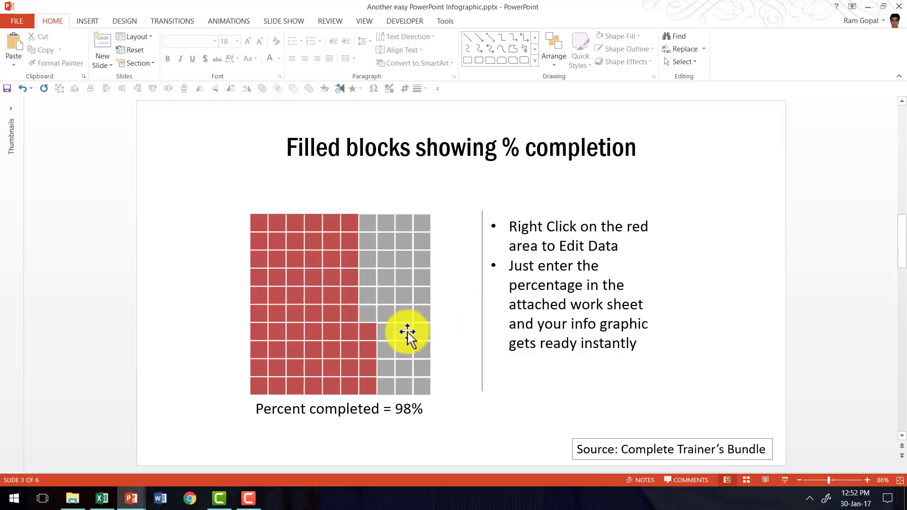
mouse_move(396, 304)
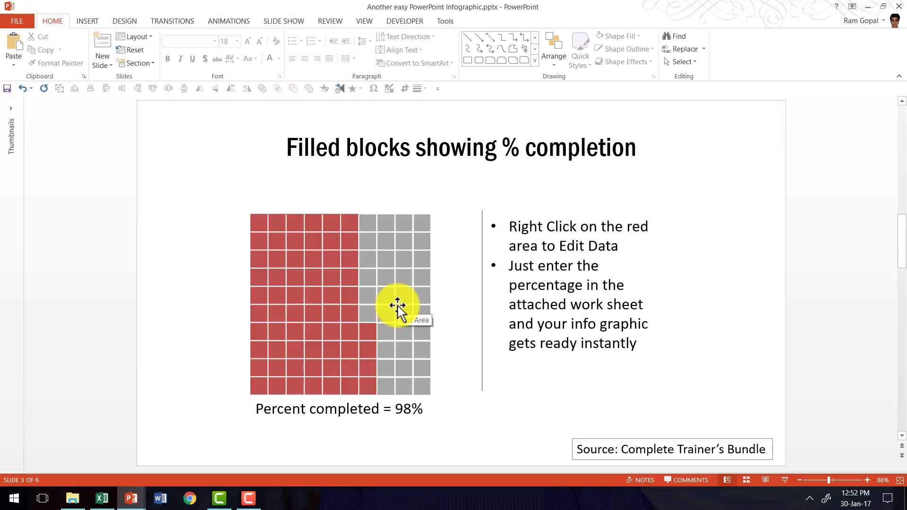
Step: Scroll to the truck slide and select its load grid chart
scroll(down, 3)
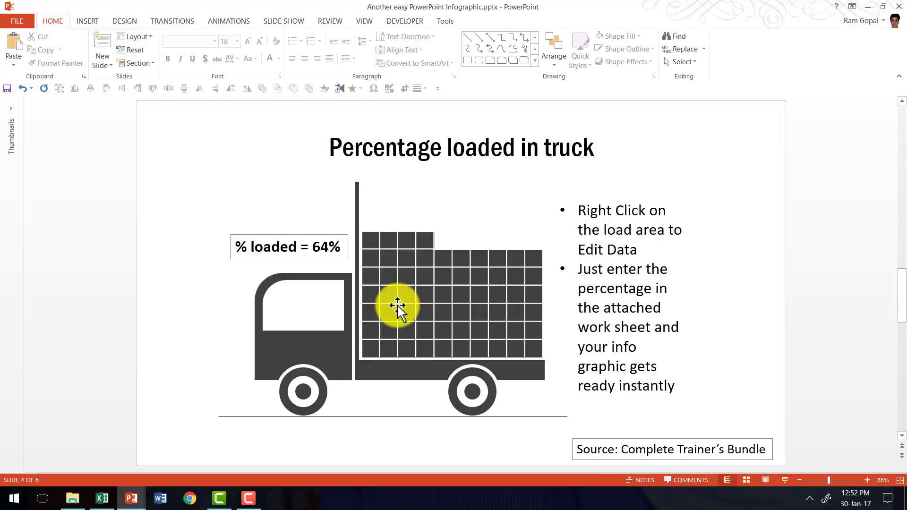
mouse_move(486, 321)
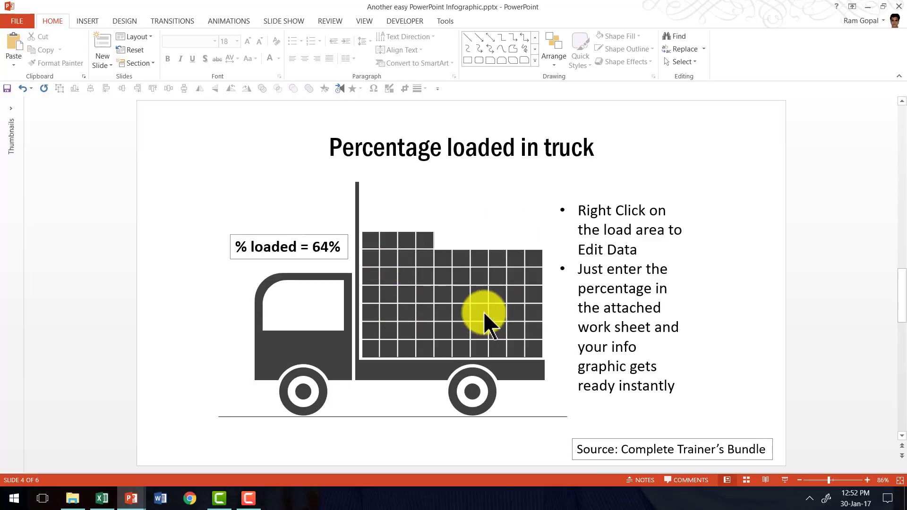
mouse_move(492, 321)
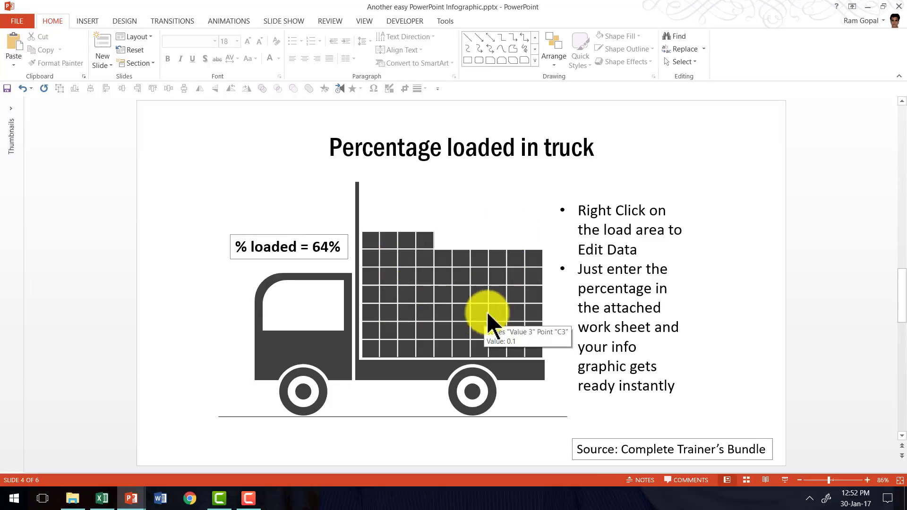
mouse_move(757, 240)
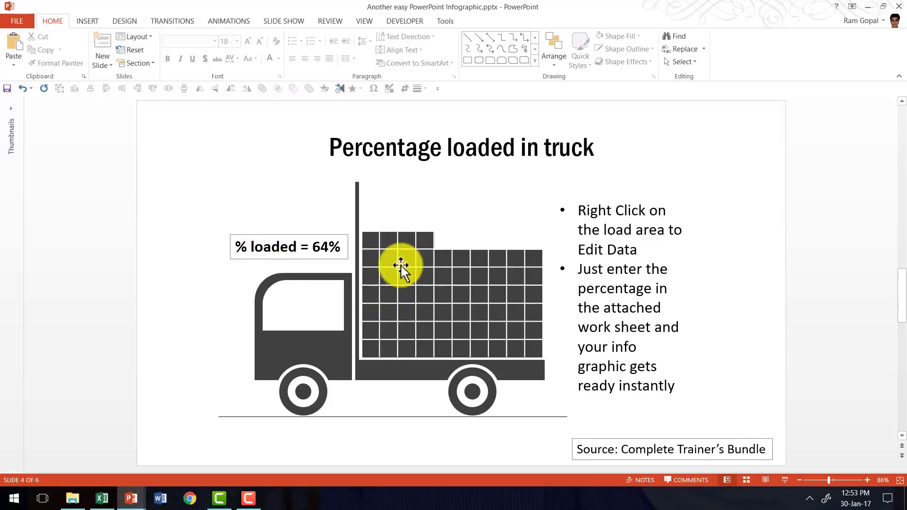
mouse_move(434, 289)
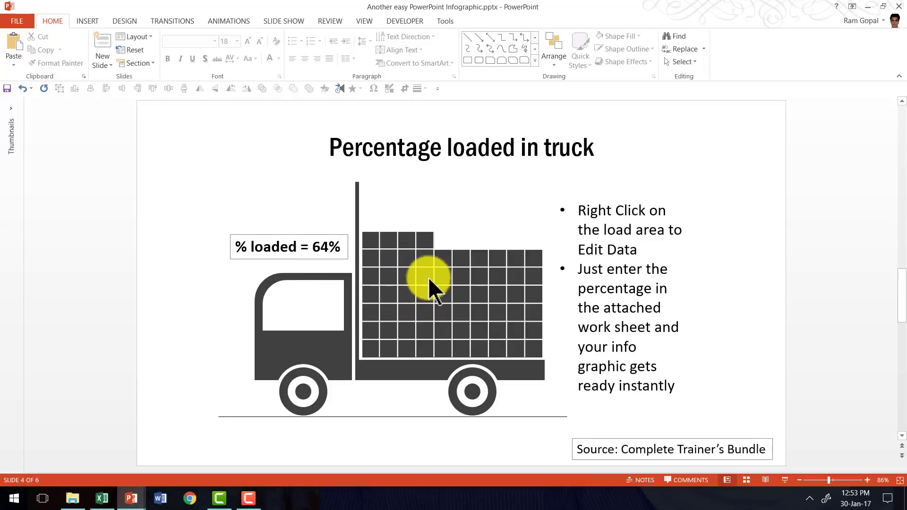
click(431, 280)
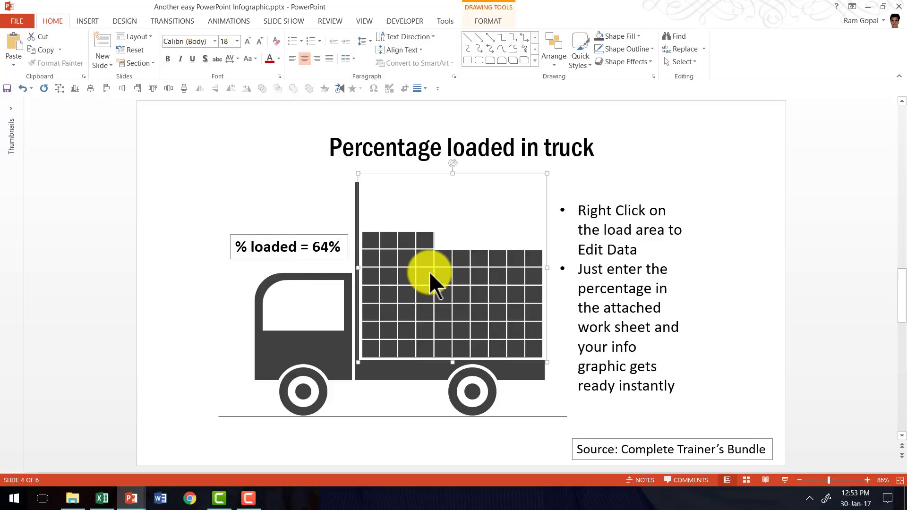
Step: Enter 76% in the truck chart's data worksheet and refresh the loaded label
right_click(430, 275)
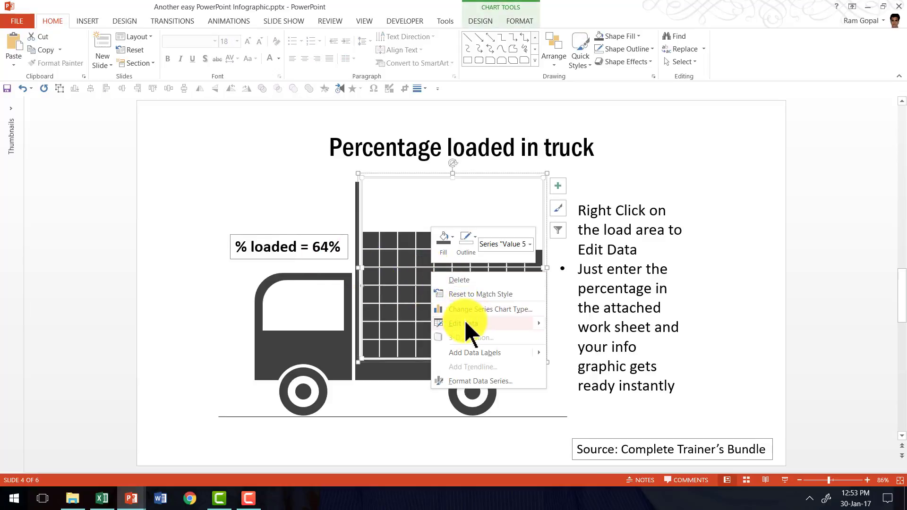
click(462, 322)
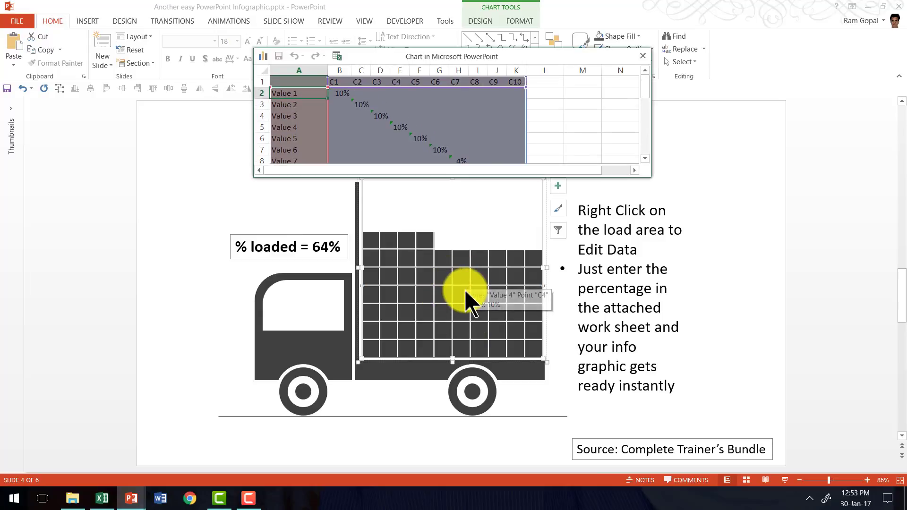
scroll(down, 3)
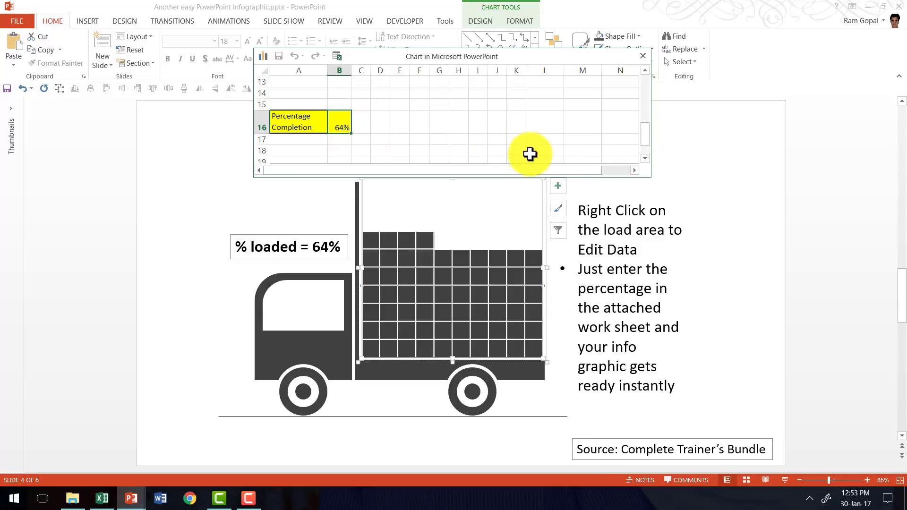
text(76%)
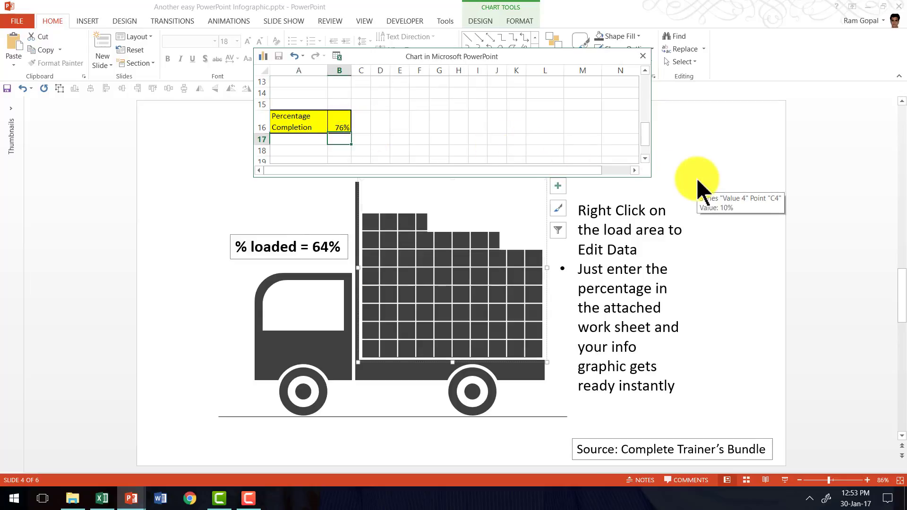
mouse_move(463, 275)
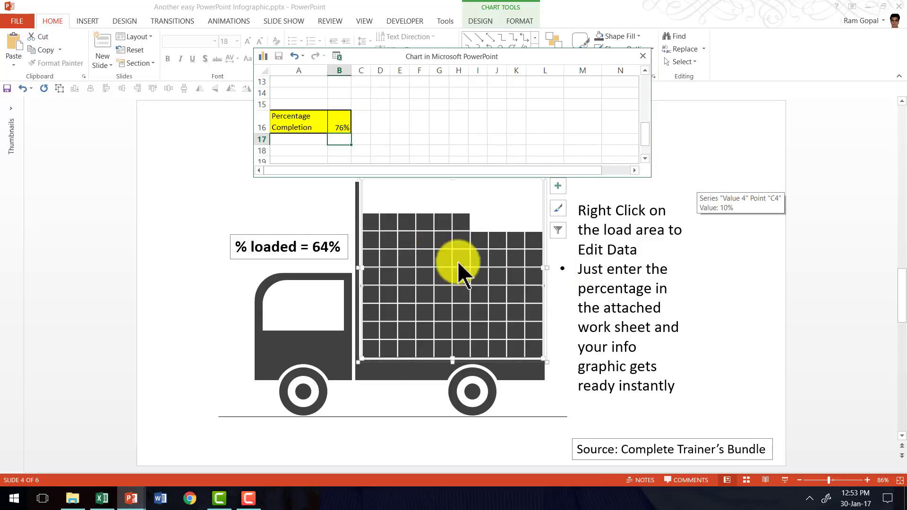
click(641, 55)
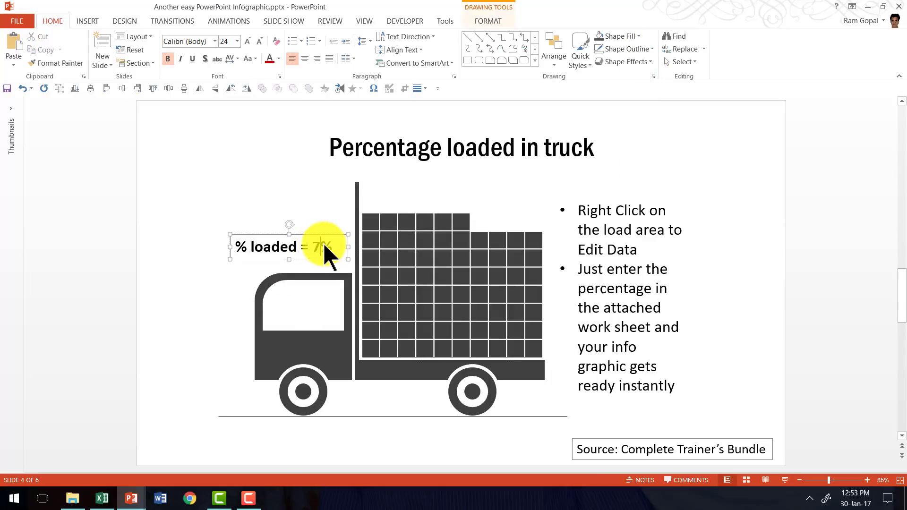
click(320, 255)
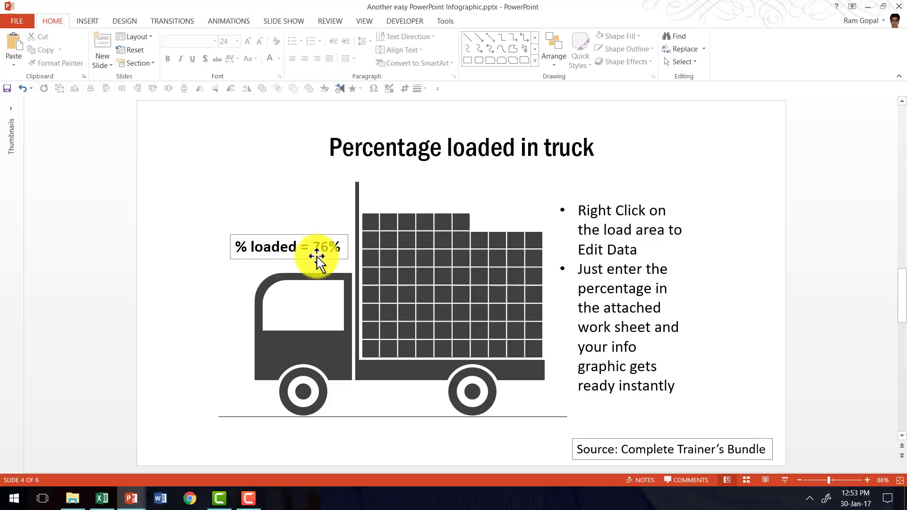
mouse_move(875, 213)
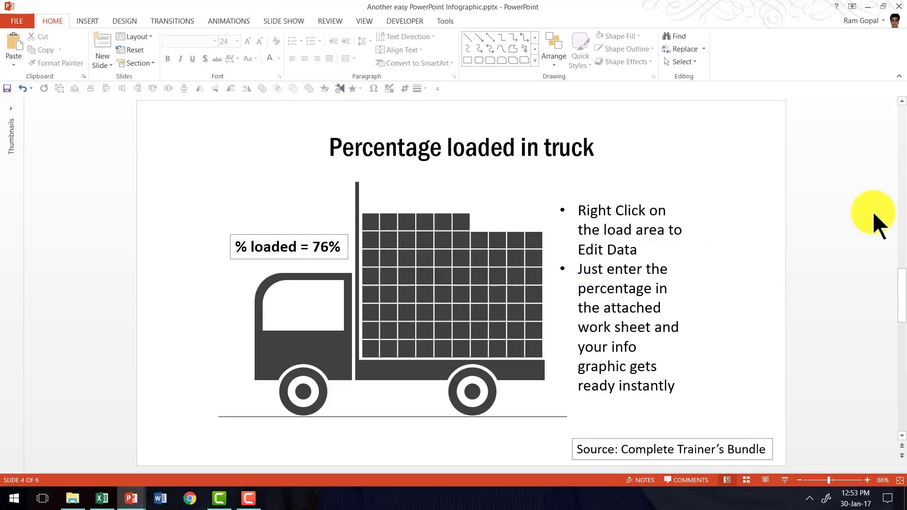
mouse_move(778, 405)
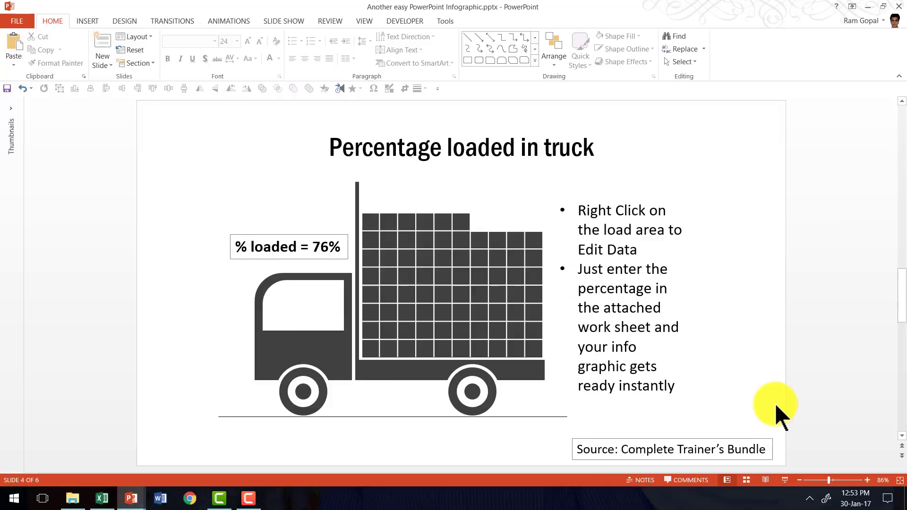
mouse_move(682, 451)
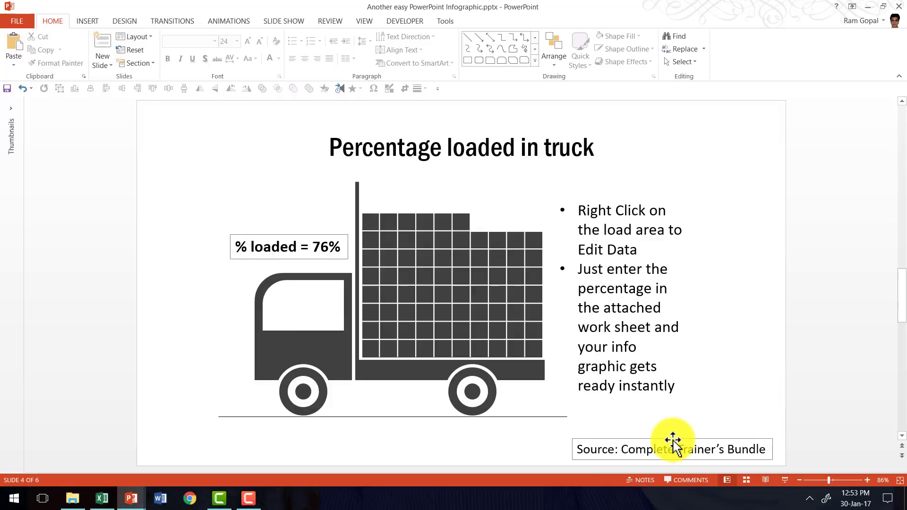
mouse_move(769, 417)
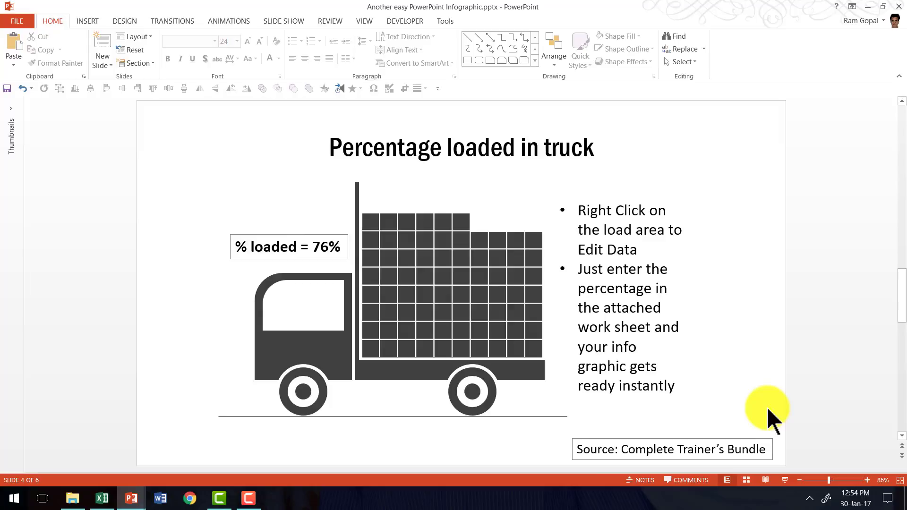
mouse_move(784, 353)
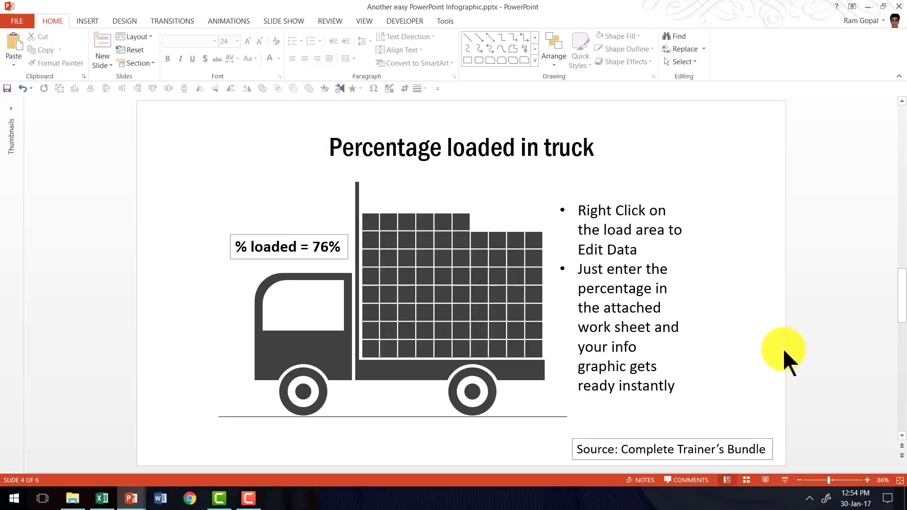
click(451, 268)
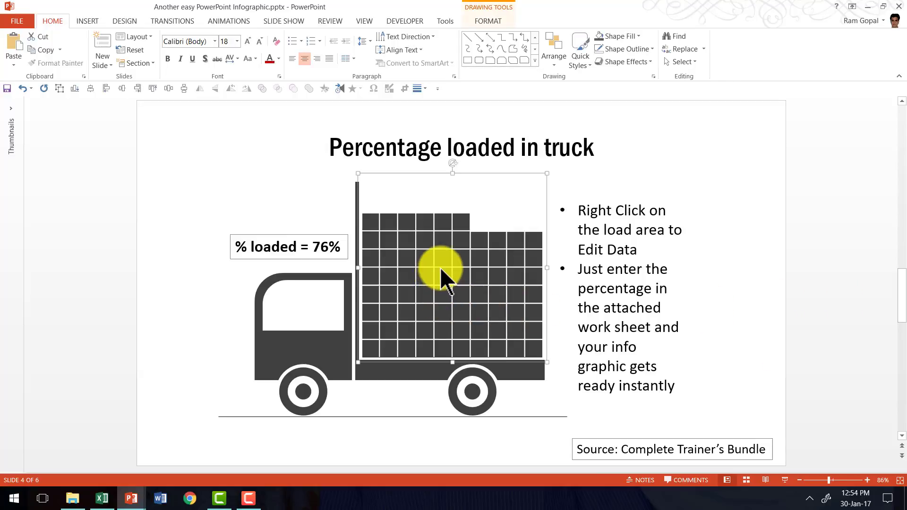
right_click(448, 277)
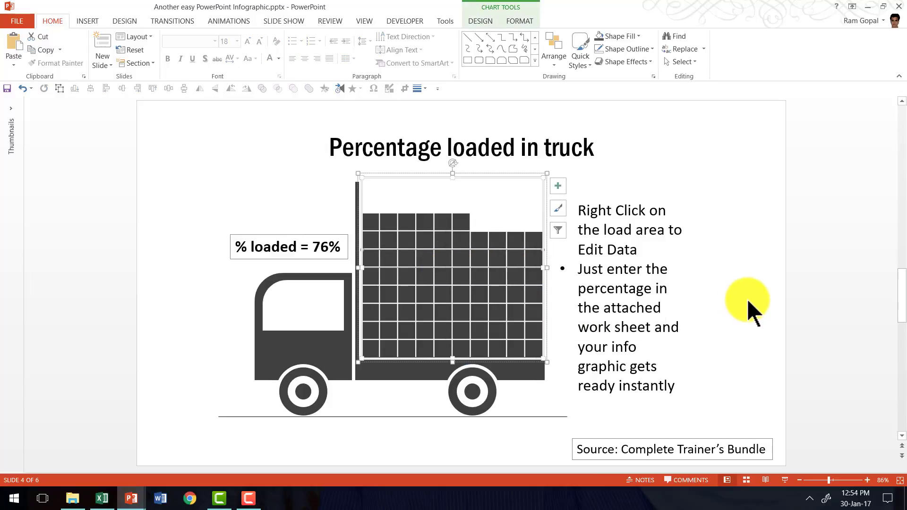
mouse_move(749, 312)
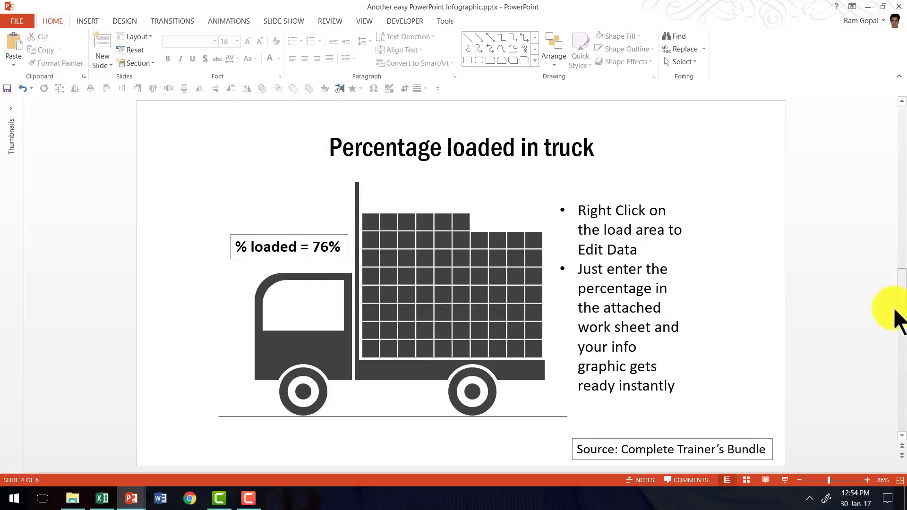
mouse_move(768, 313)
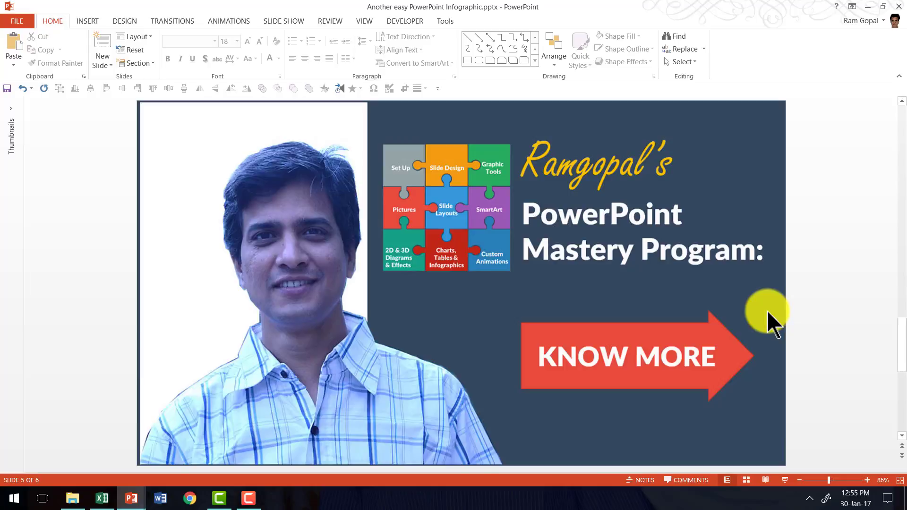
mouse_move(784, 486)
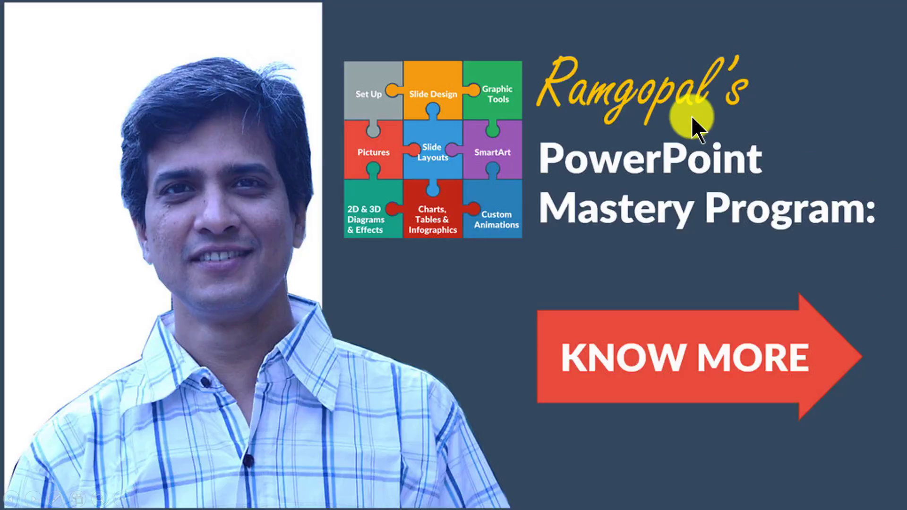
mouse_move(703, 240)
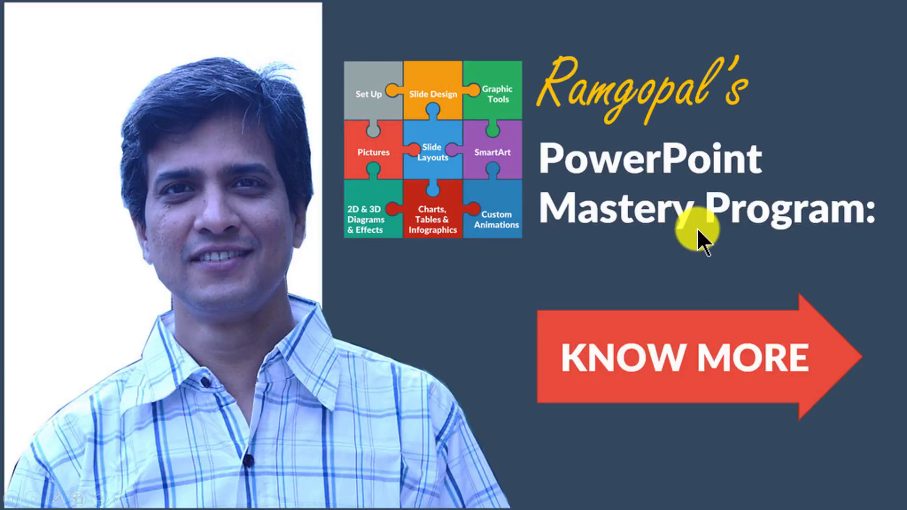
mouse_move(746, 257)
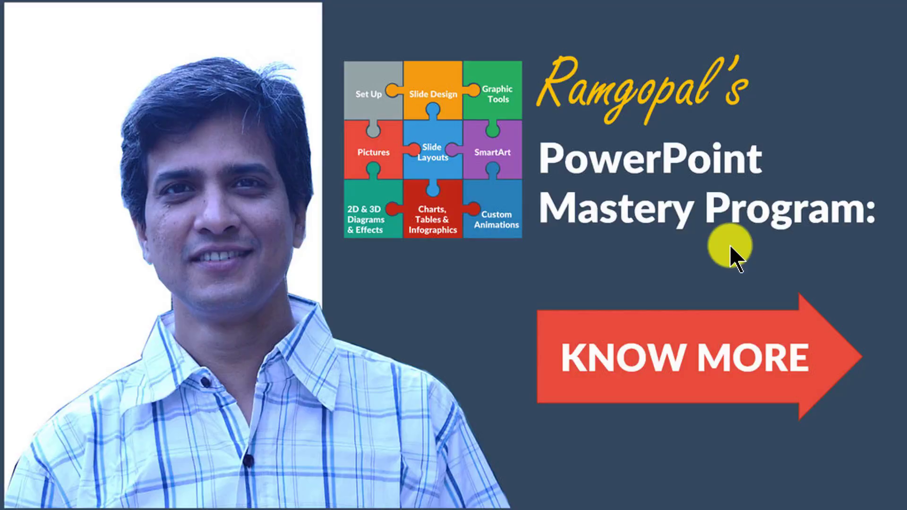
mouse_move(676, 237)
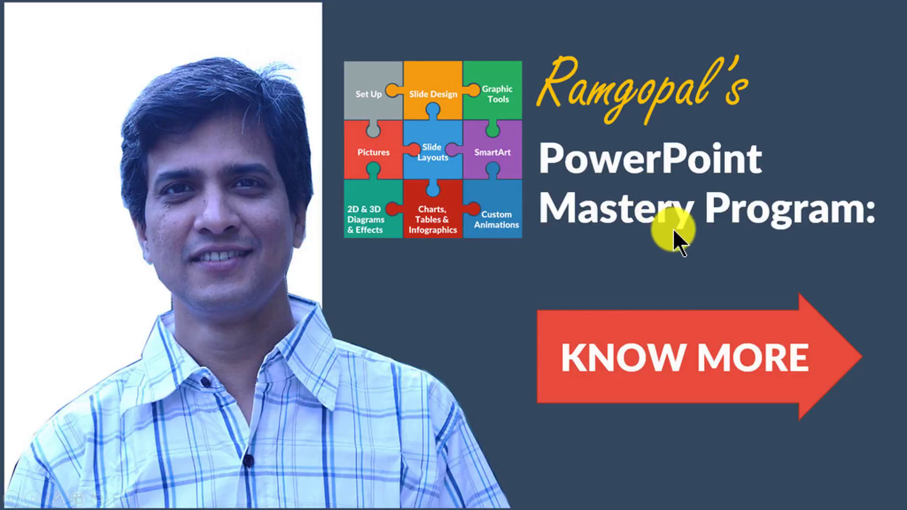
mouse_move(628, 263)
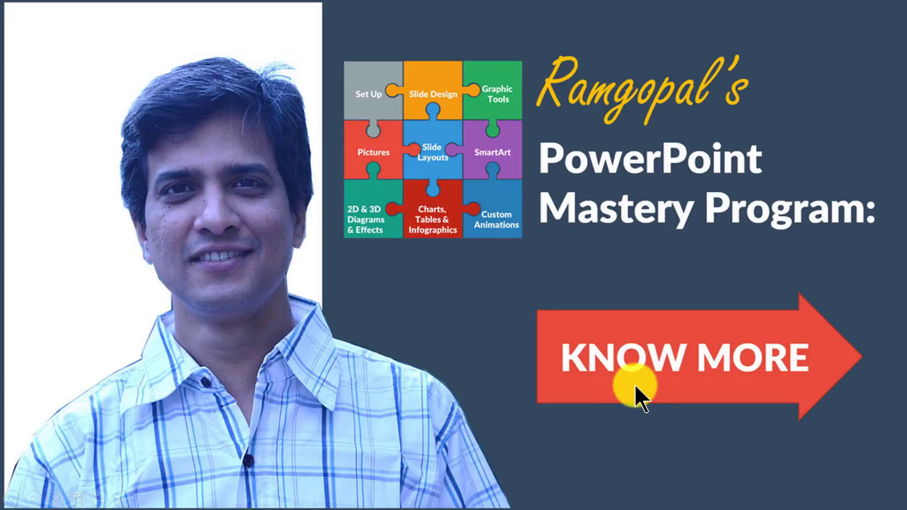
mouse_move(688, 399)
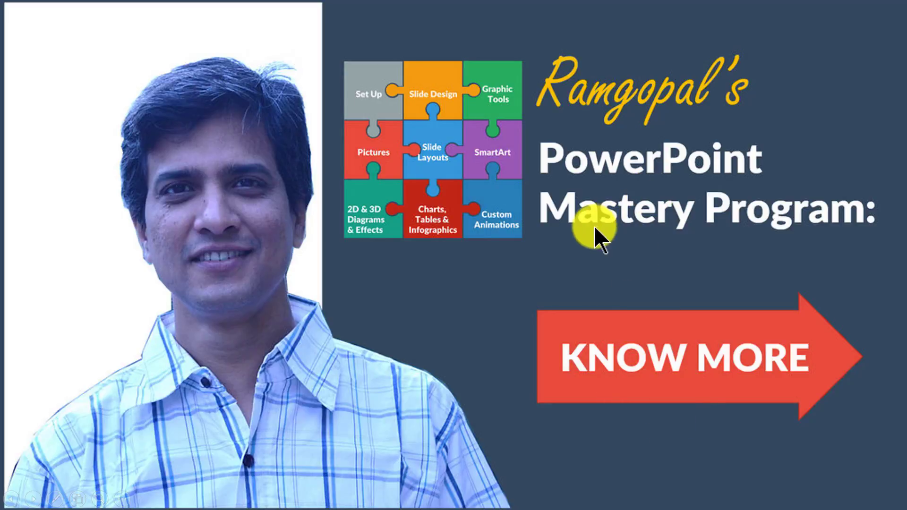
mouse_move(595, 243)
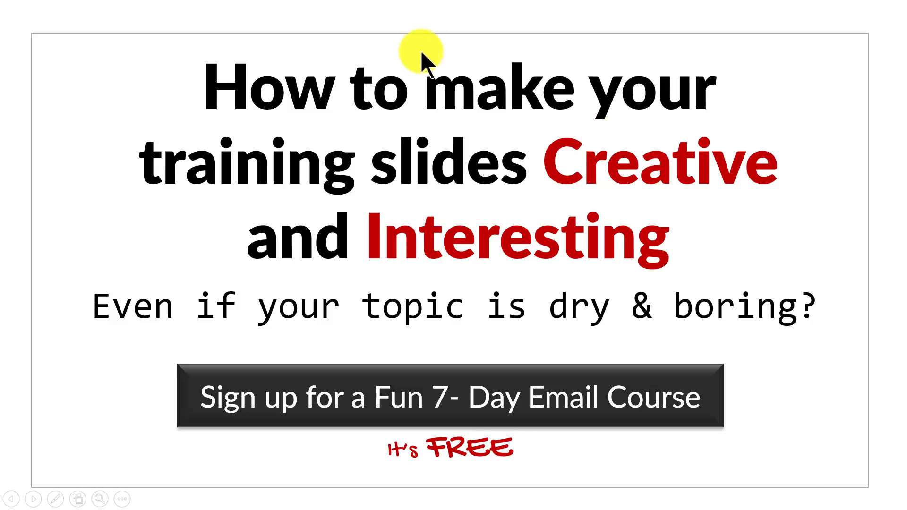
mouse_move(755, 118)
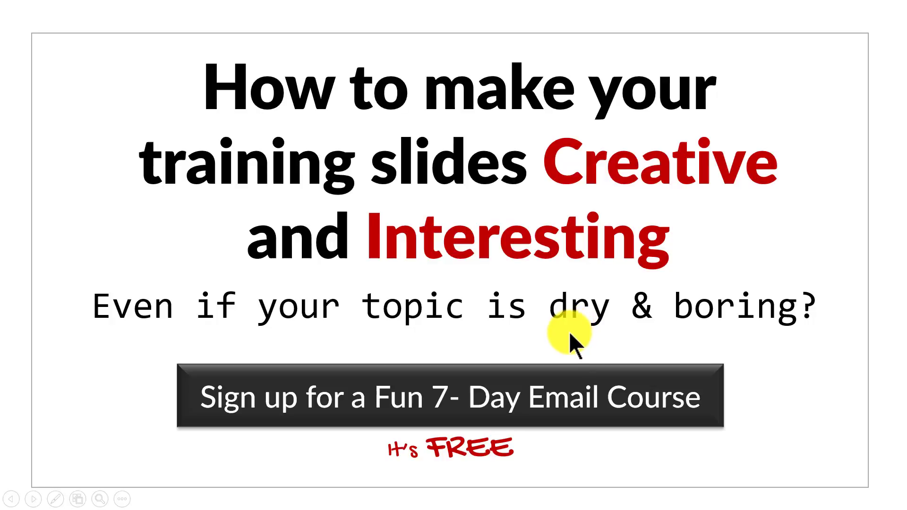
mouse_move(315, 423)
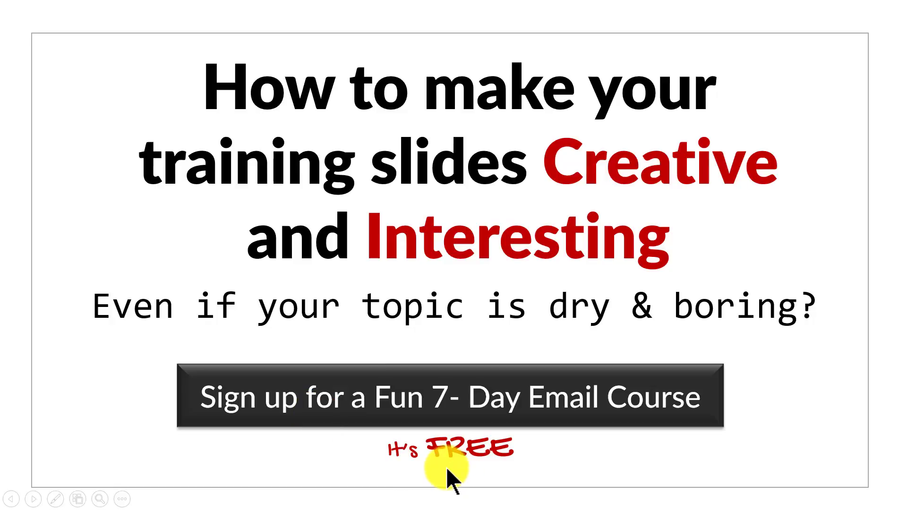
mouse_move(205, 272)
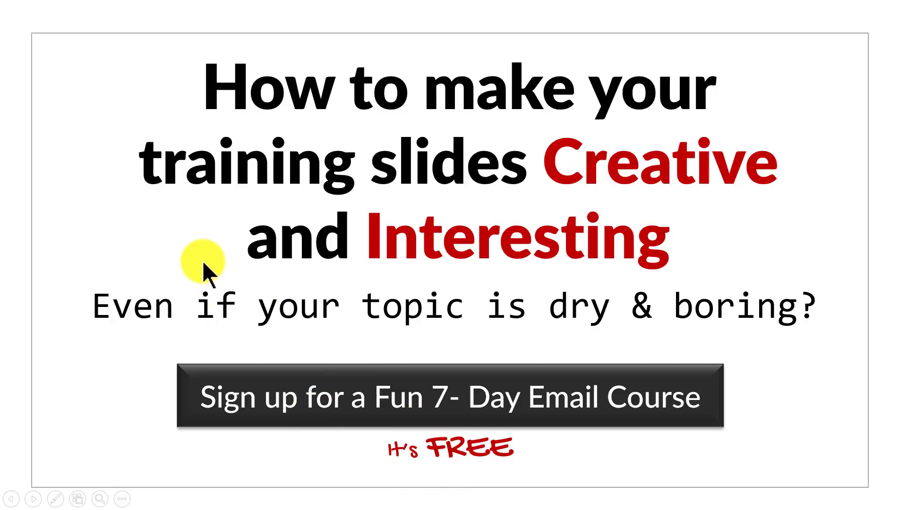
mouse_move(590, 422)
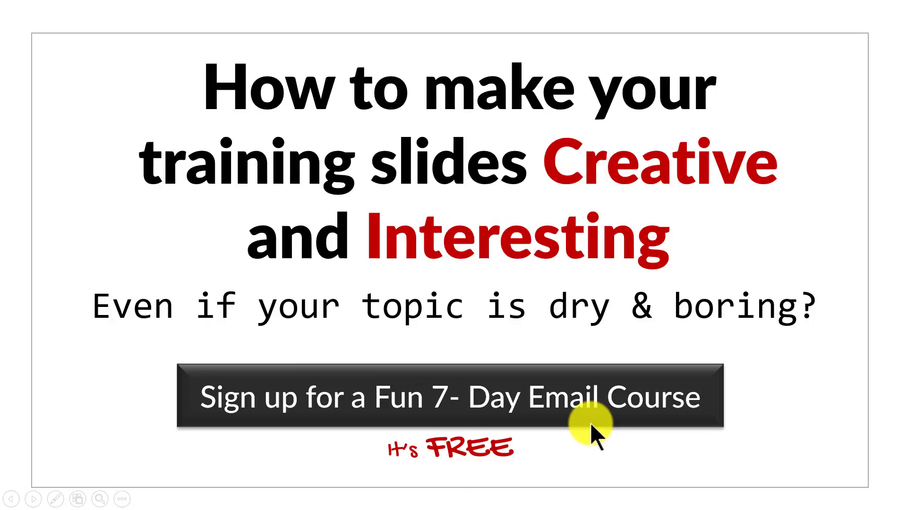
mouse_move(649, 469)
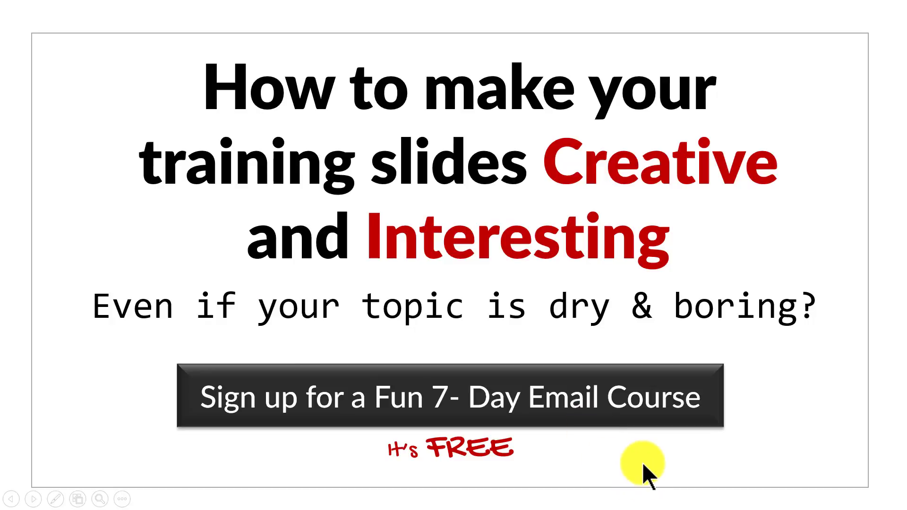